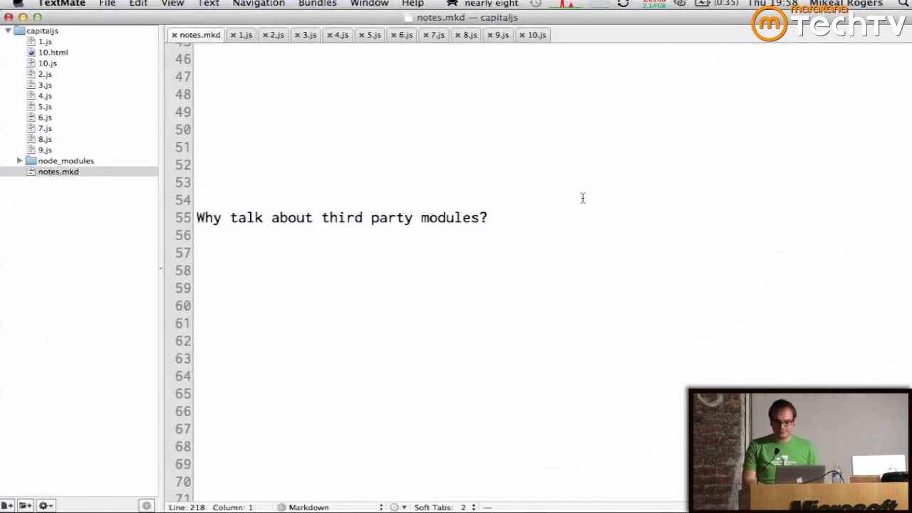
- Scroll notes.mkd to the npm section and focus the '$ npm install express' line
scroll(down, 3)
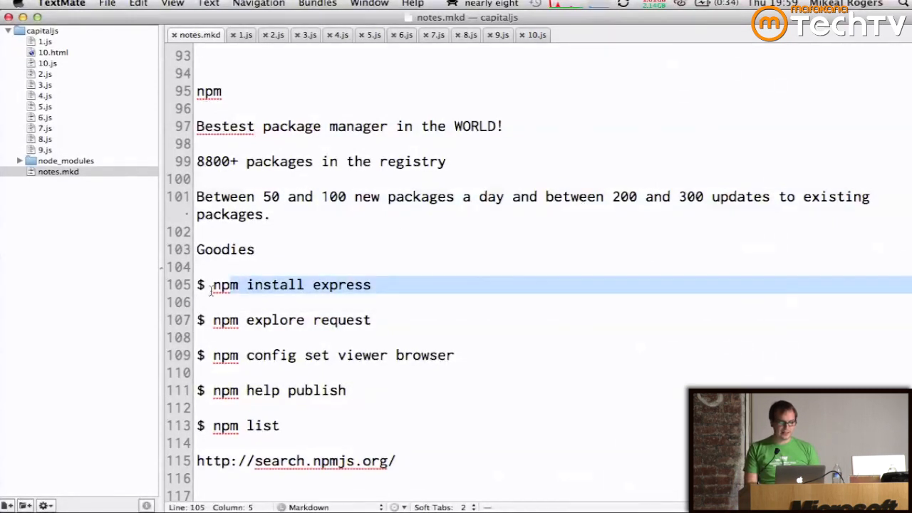
click(371, 319)
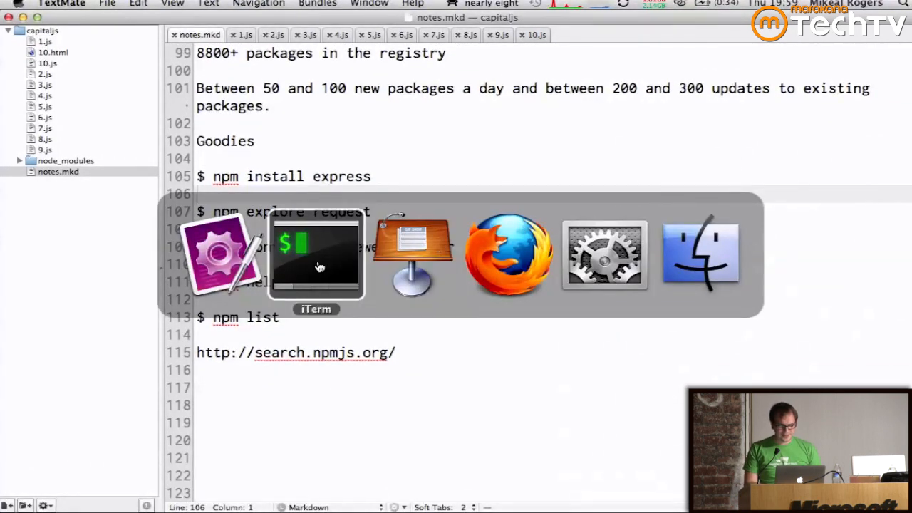
- List project files and node_modules, then run 'npm explore request' to enter the request package
click(316, 254)
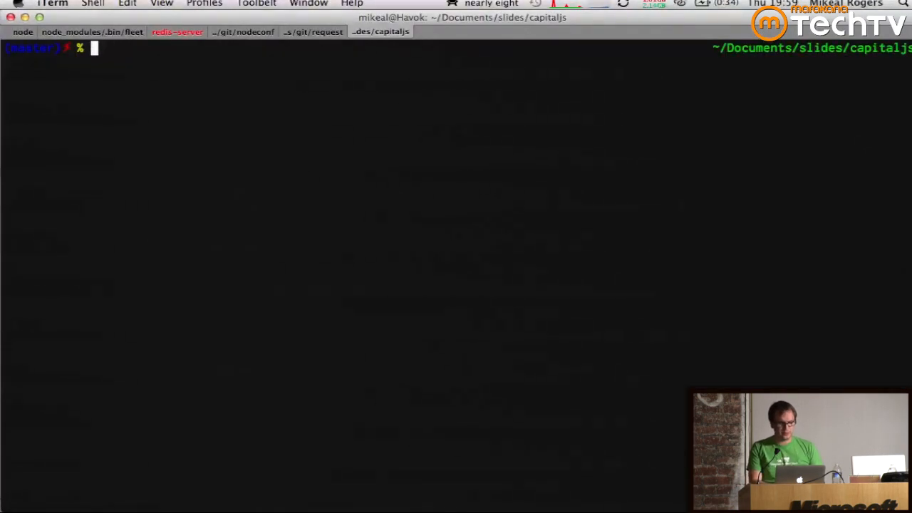
text(ls)
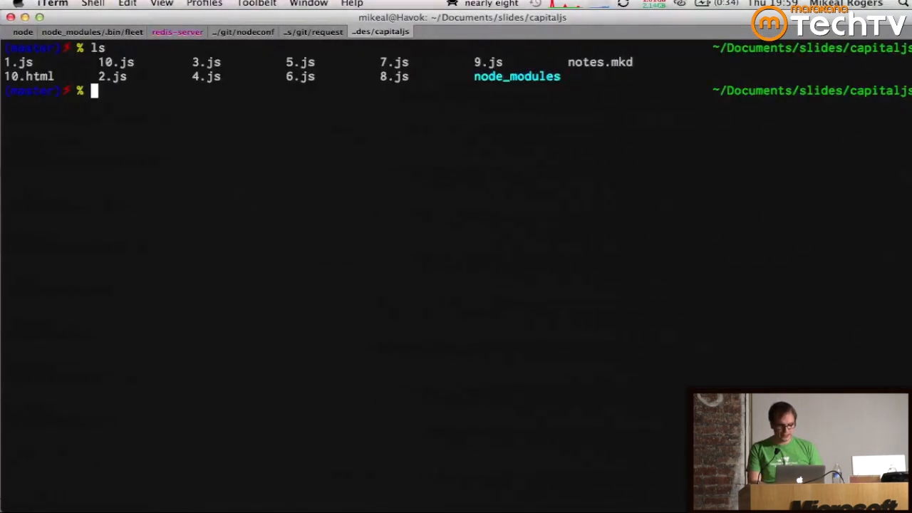
text(ls node_modules)
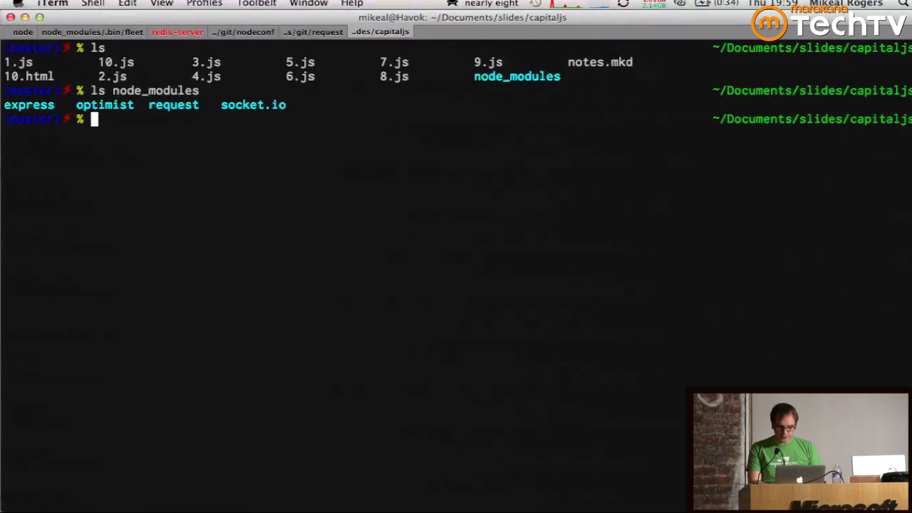
text(npm)
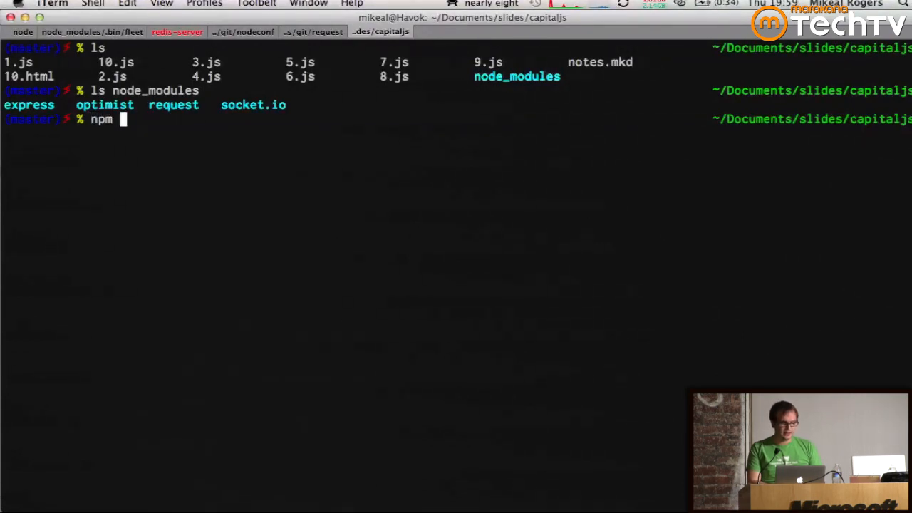
text(explore request)
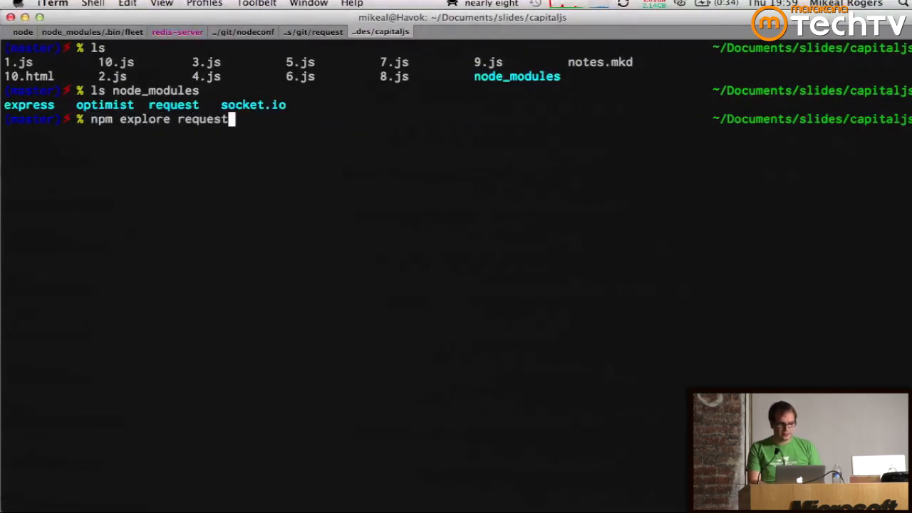
key(Return)
text(rqui)
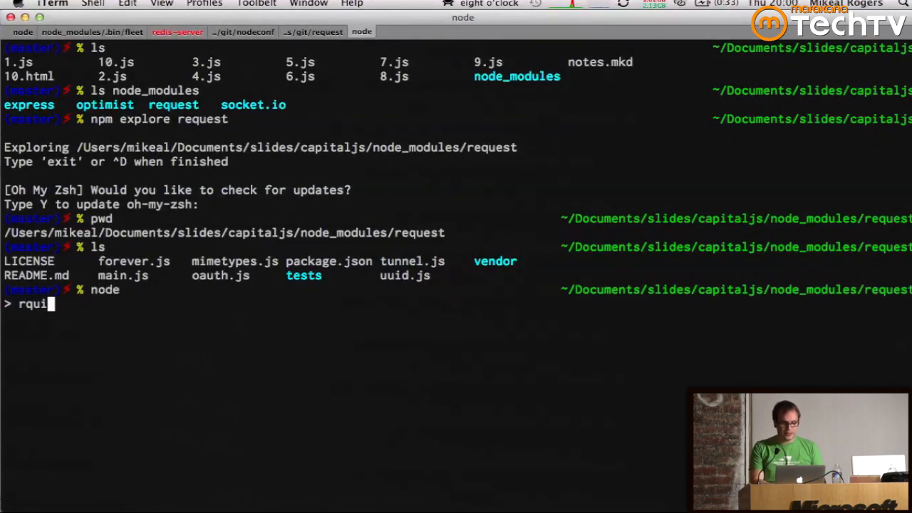
- Start a brief node session typing require(' and quit back to the shell
text(require()
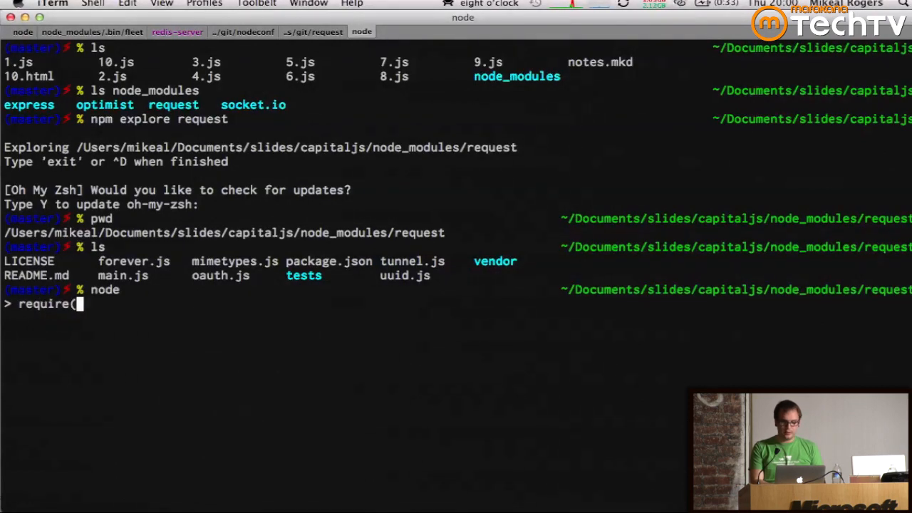
text(')
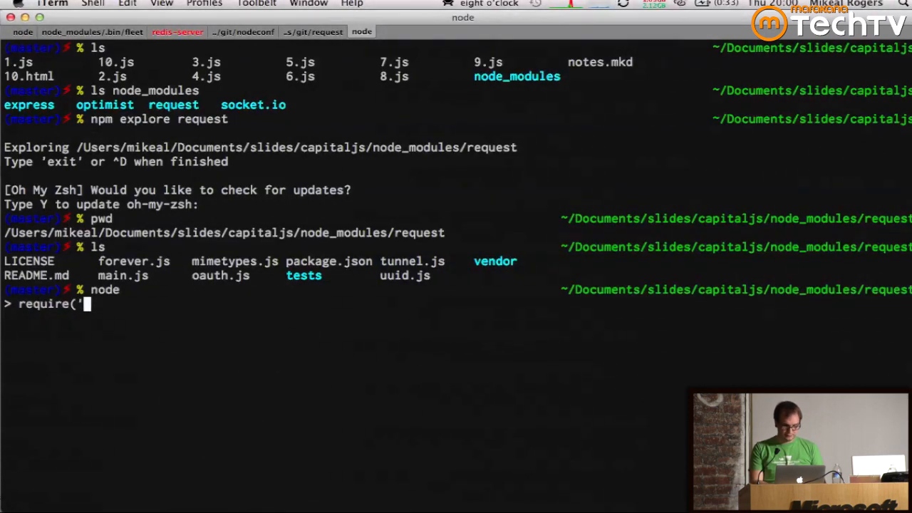
key(Backspace)
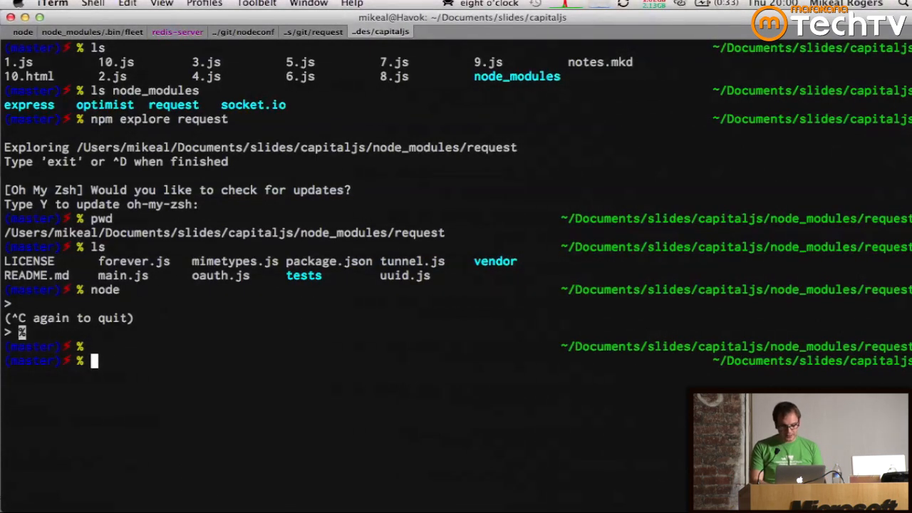
- Run 'npm config set viewer browser' so npm help publish opens in Firefox
key(cmd+tab)
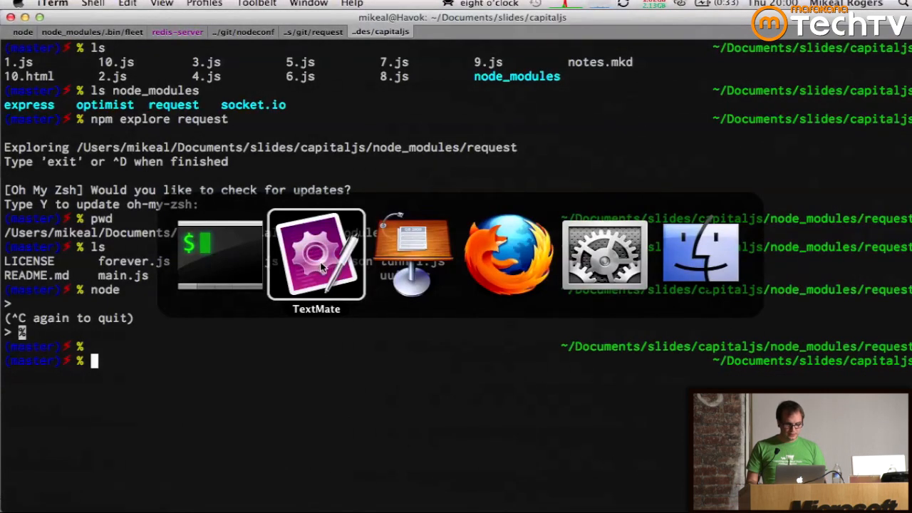
click(317, 256)
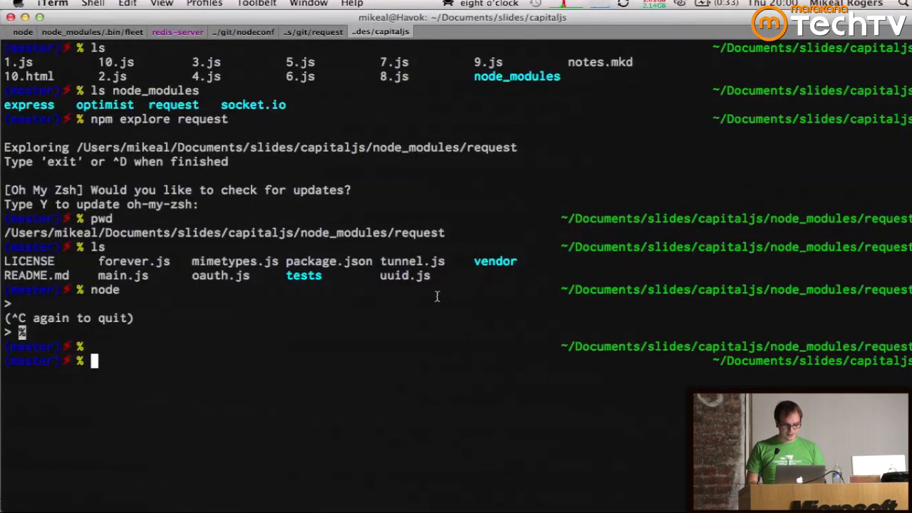
text(npm config set viewer browser)
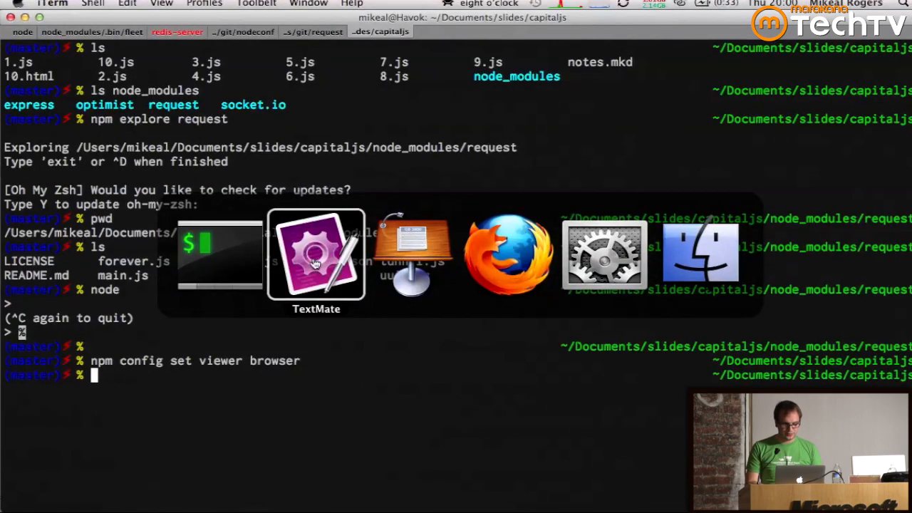
click(316, 253)
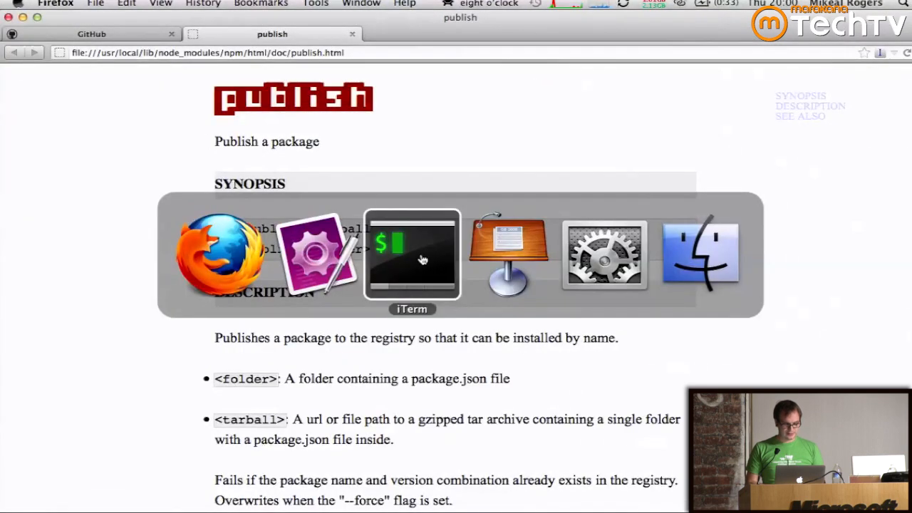
- cd into the Documents project folder and run npm list to show the dependency tree
click(411, 255)
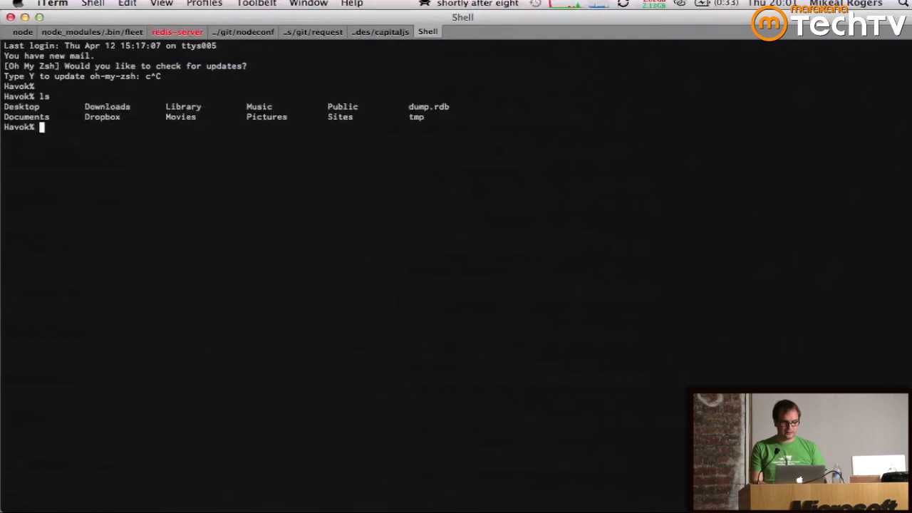
text(cd Documents/g)
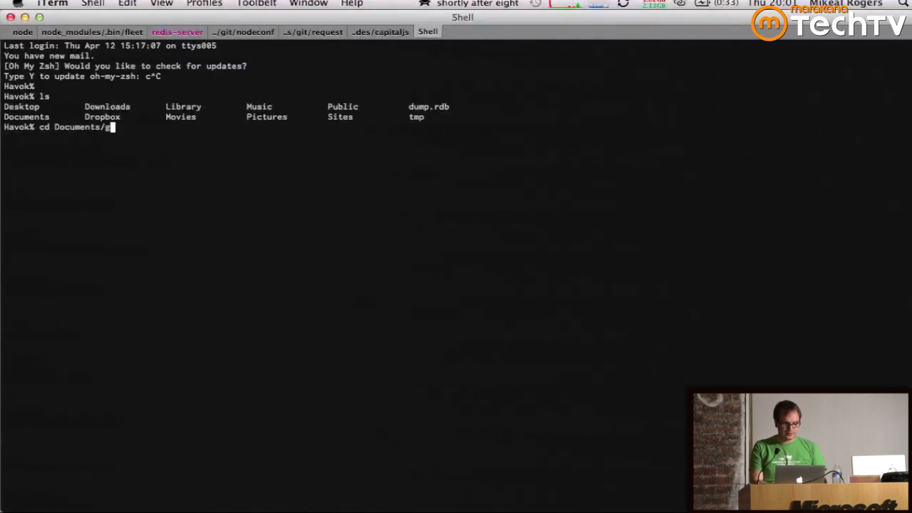
key(Tab)
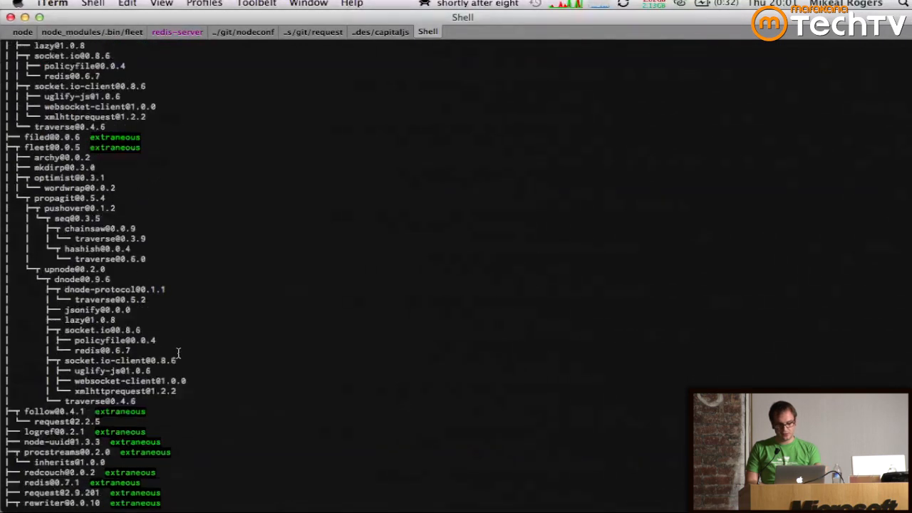
scroll(down, 3)
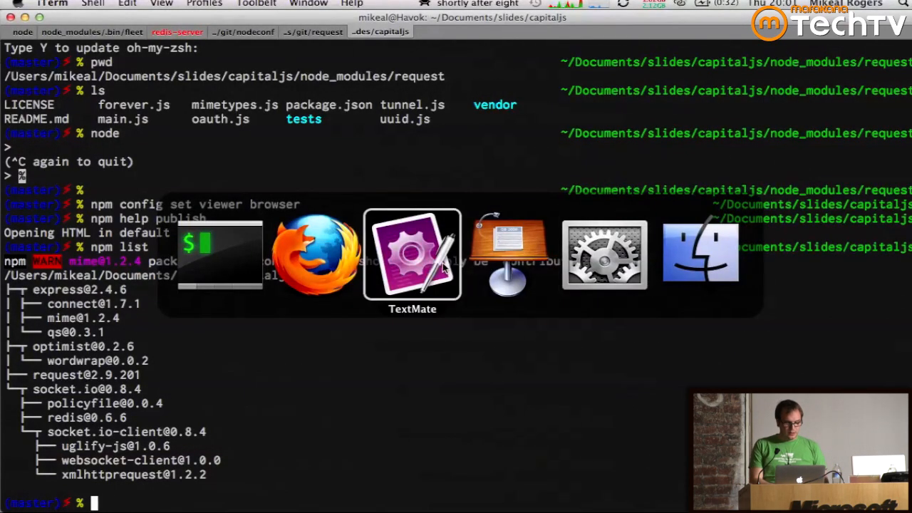
- Browse to search.npmjs.org in Firefox and scroll the registry's package listings
click(412, 253)
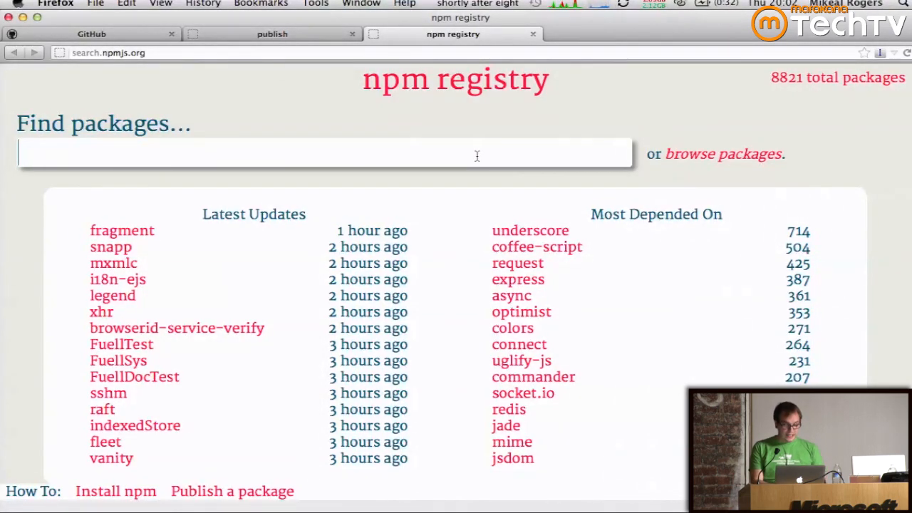
text(flow)
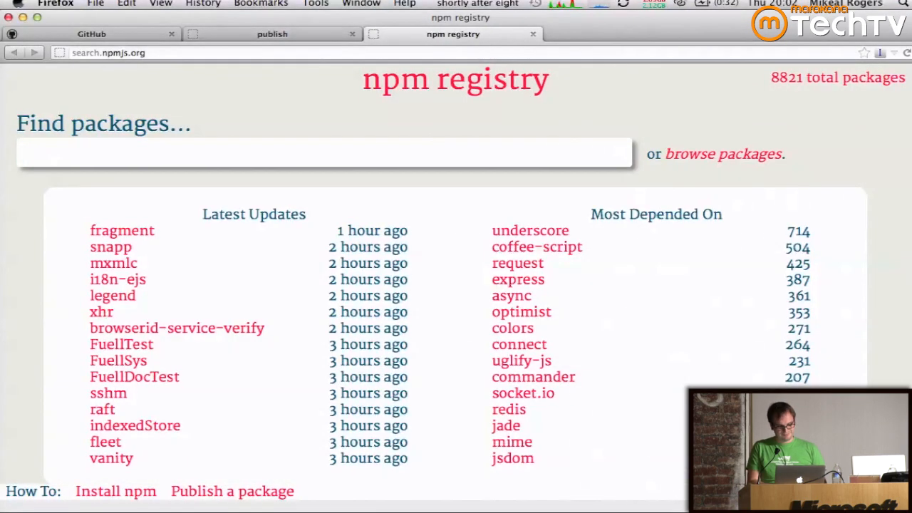
text(http)
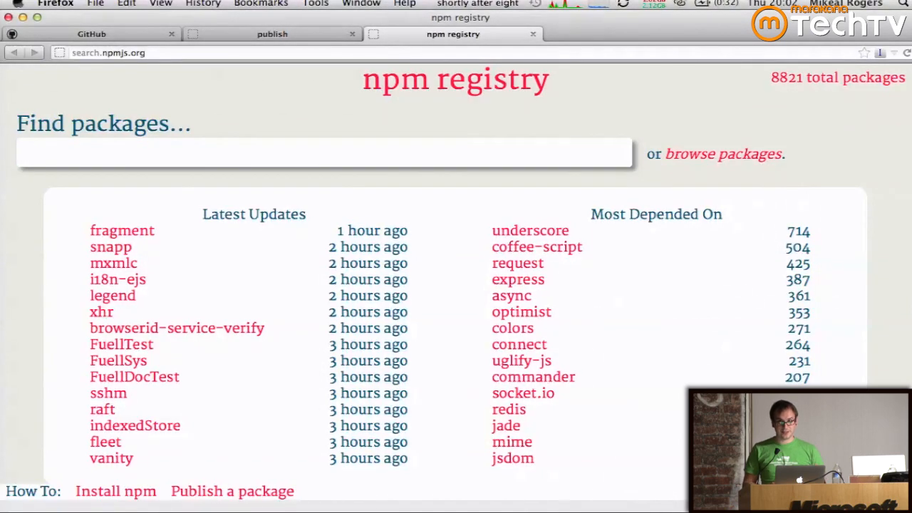
scroll(down, 3)
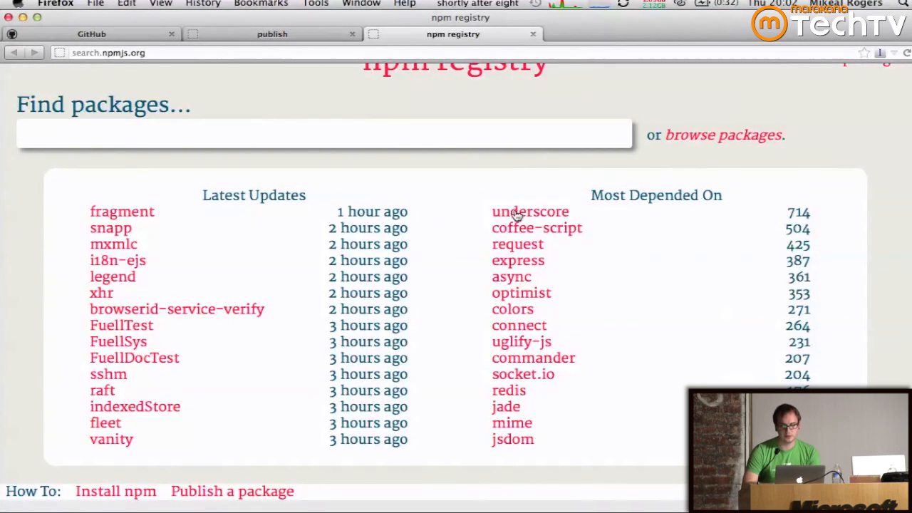
mouse_move(537, 473)
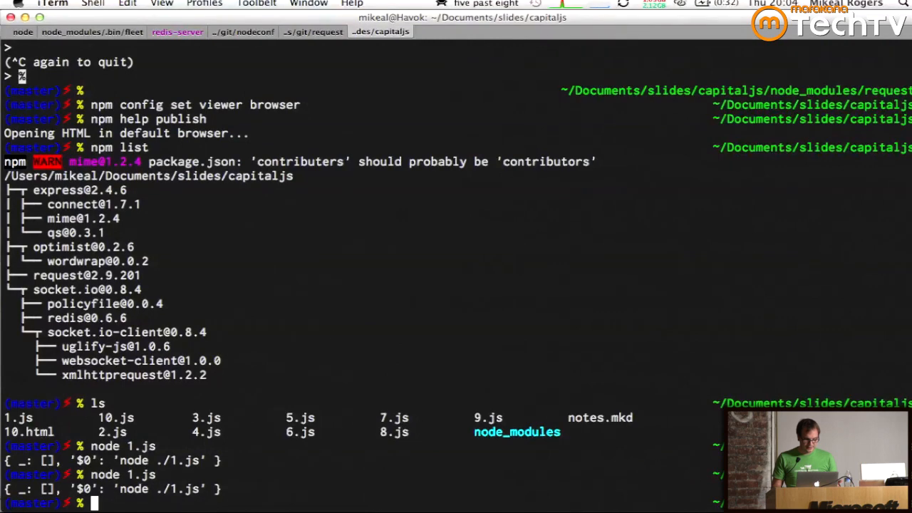
- Run 'node 1.js asdf sad fasd f -f sadf --asdfasdf=asdfas' to print parsed options
text(node 1.js asdf)
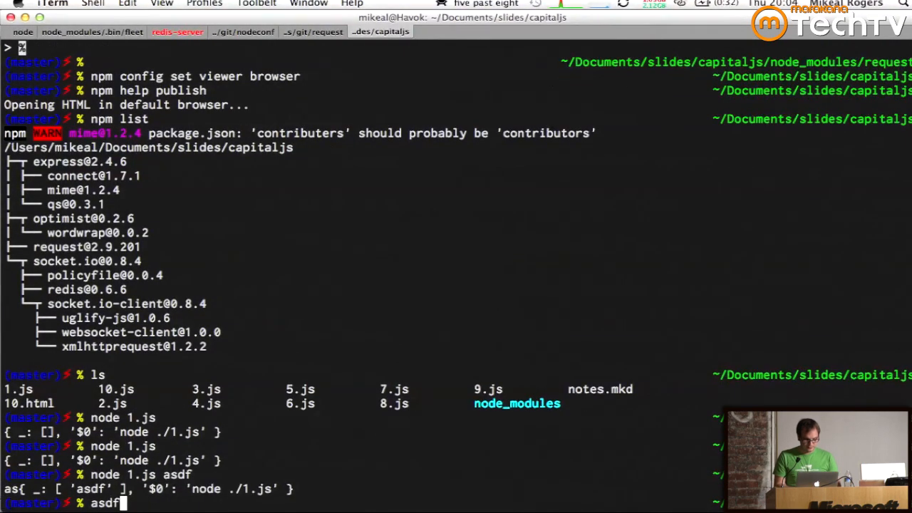
text(node 1.js asdf sad fasd)
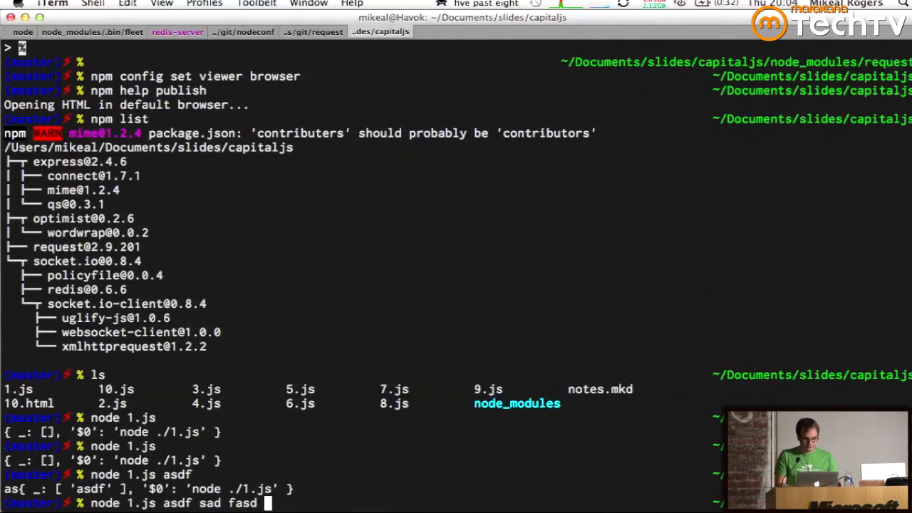
text(f -f sadf)
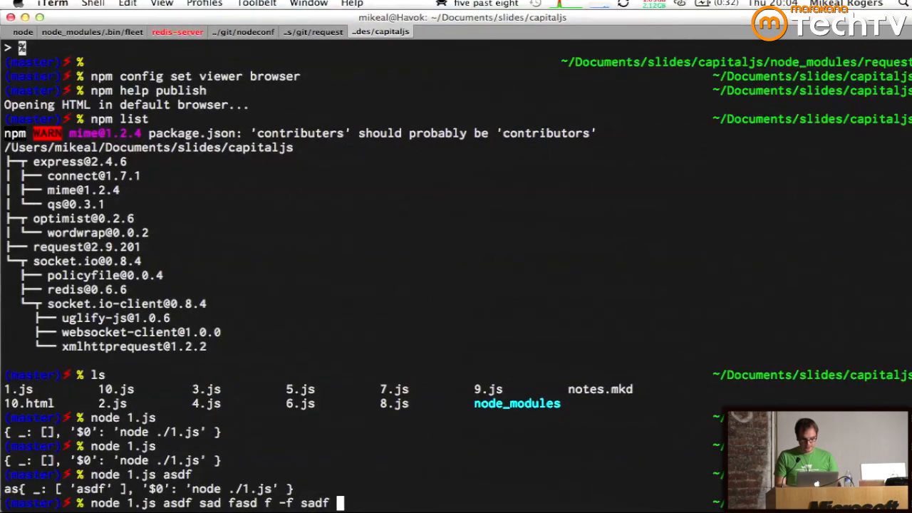
text(--asdfasdf=asdfasdfdf)
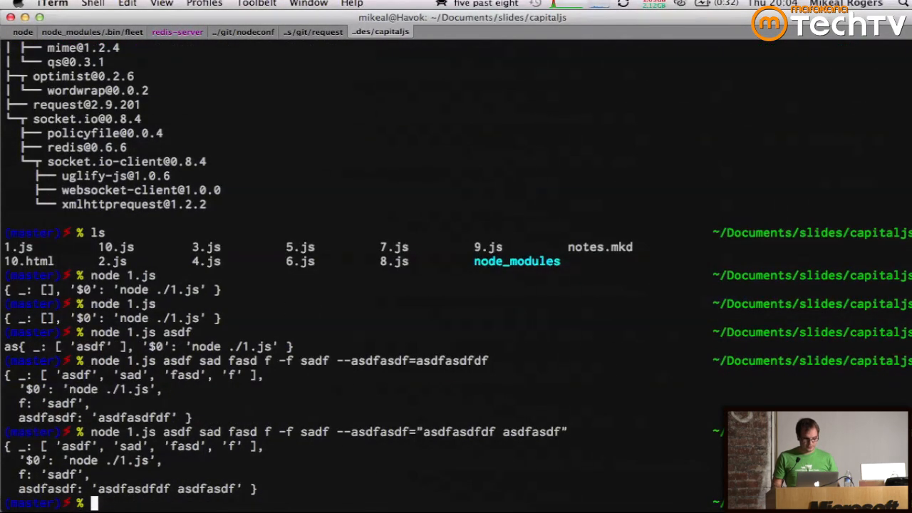
key(cmd+tab)
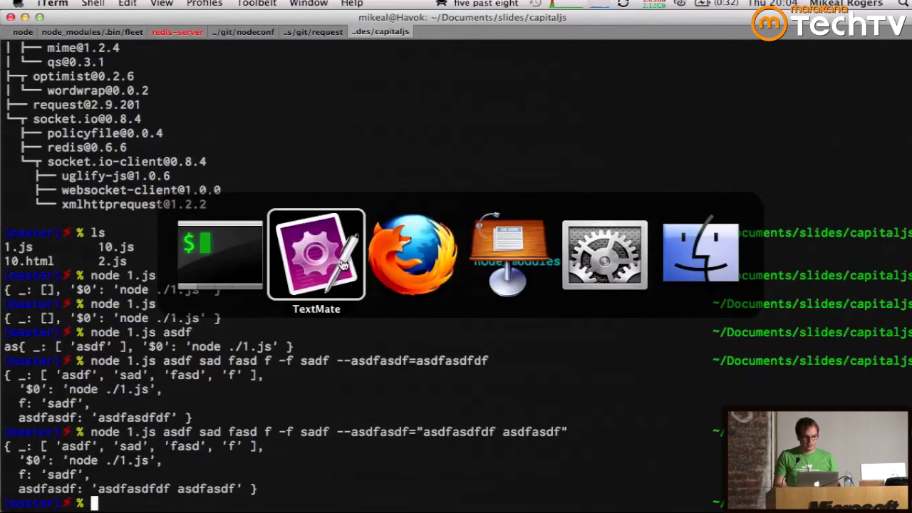
- Show 2.js in TextMate and run node 2.js in iTerm for the required x and y arguments
click(316, 255)
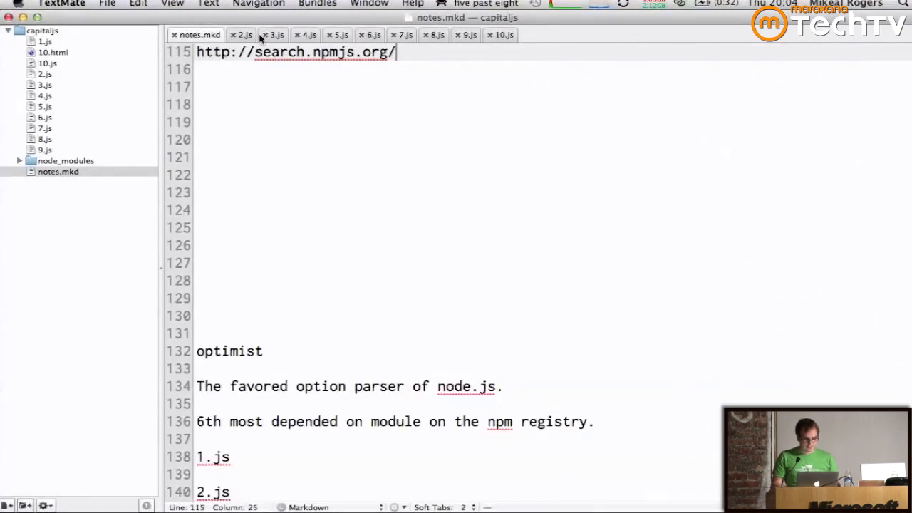
click(241, 34)
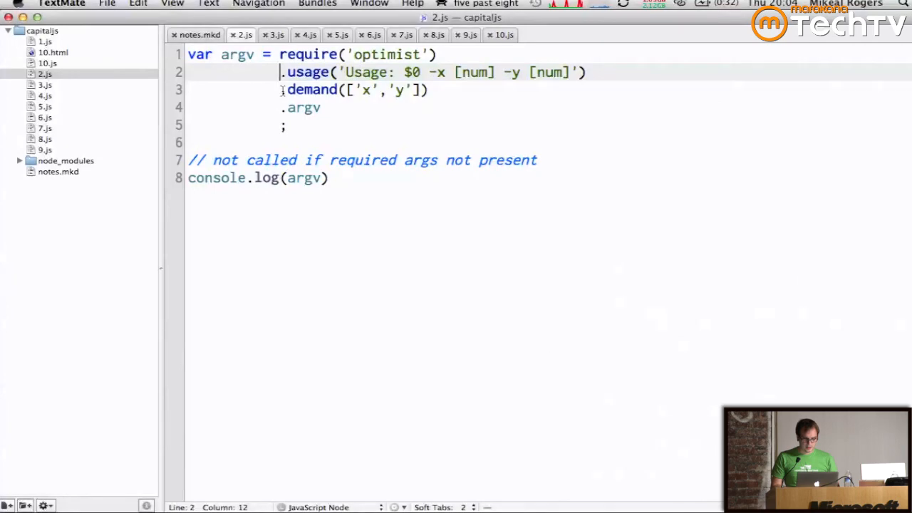
key(cmd+tab)
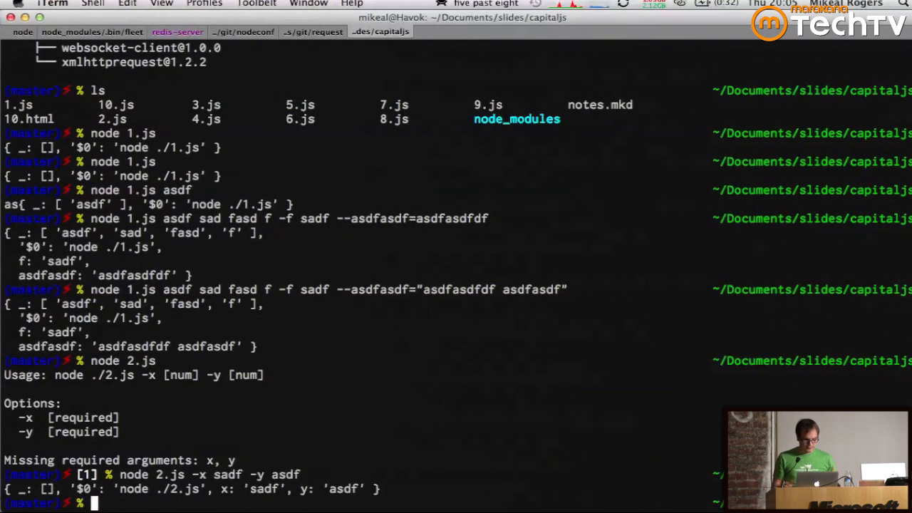
- Return to TextMate and close the 2.js tab
key(cmd+tab)
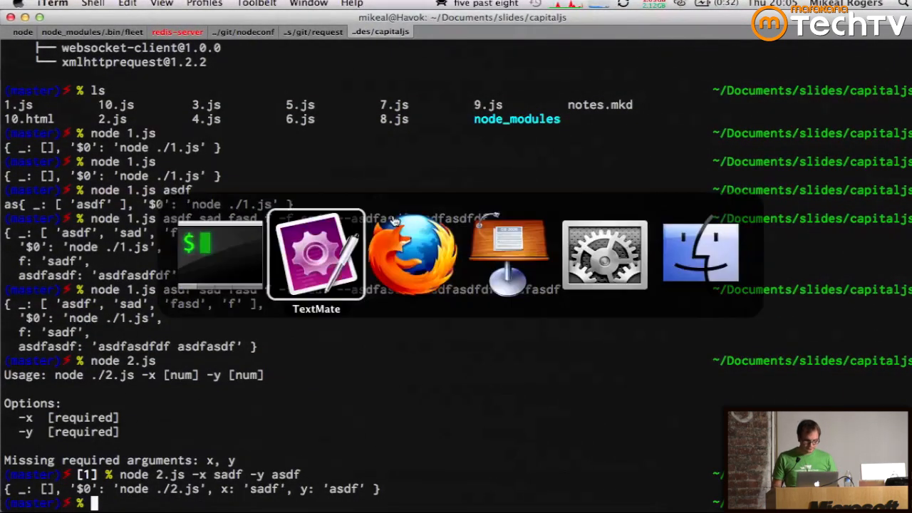
click(316, 253)
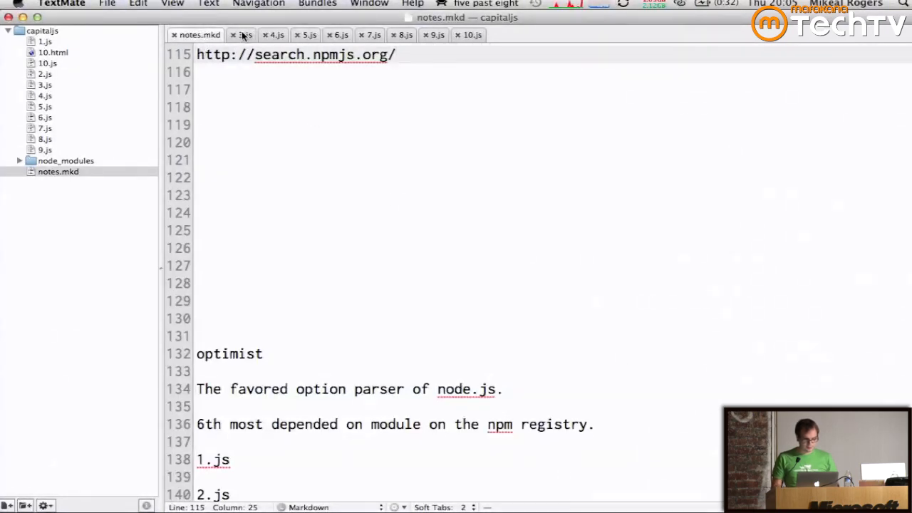
click(402, 35)
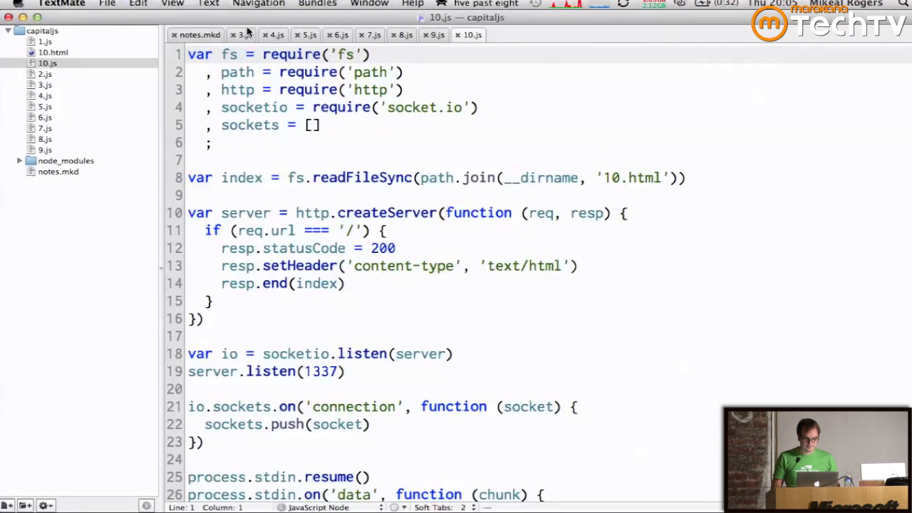
- Show 4.js and highlight the .describe line for its file option
click(245, 35)
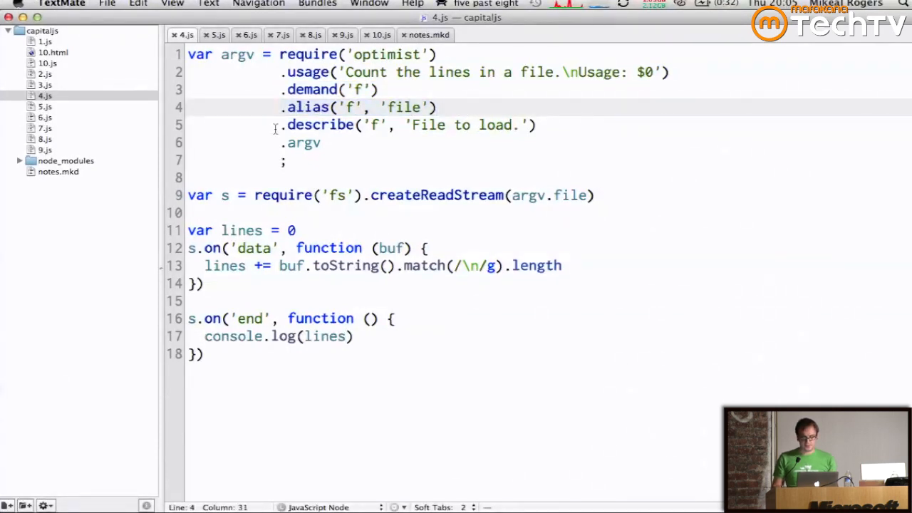
drag(284, 125, 535, 125)
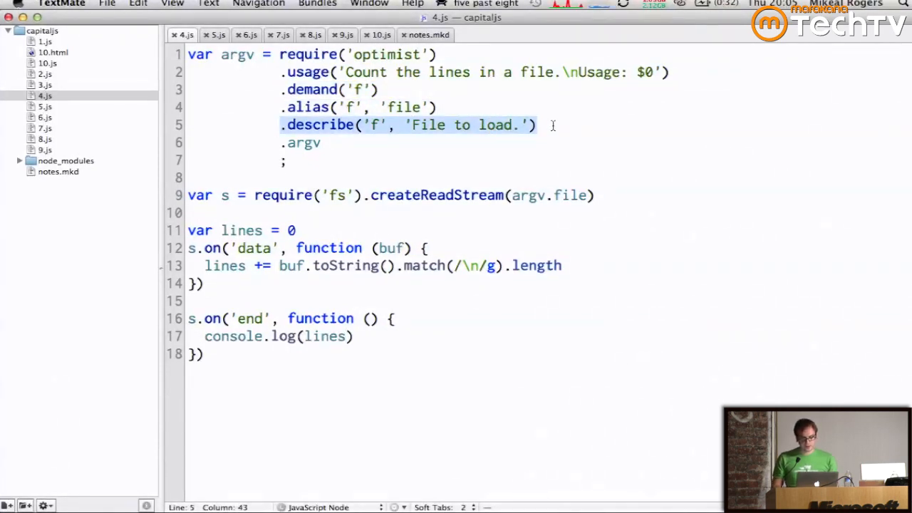
key(cmd+tab)
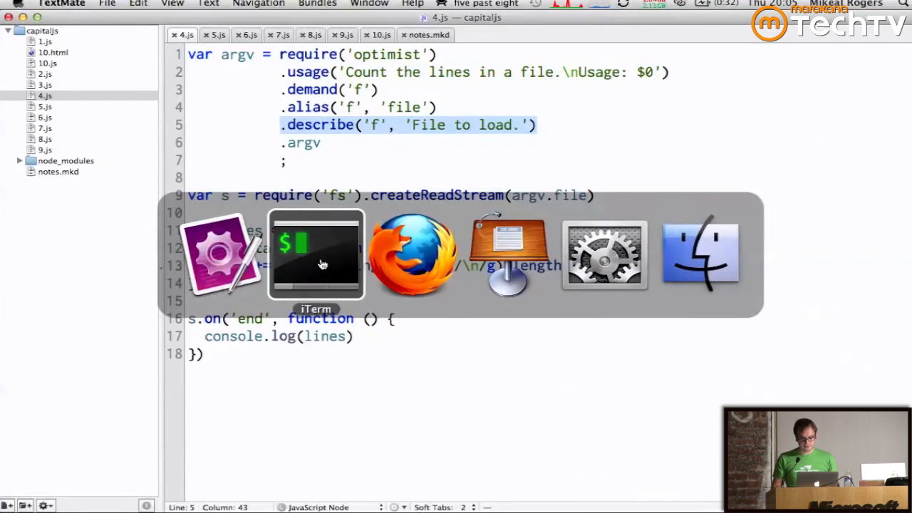
- Run node 4.js to show the missing f error, then start typing 'node 4.js --file='
click(317, 254)
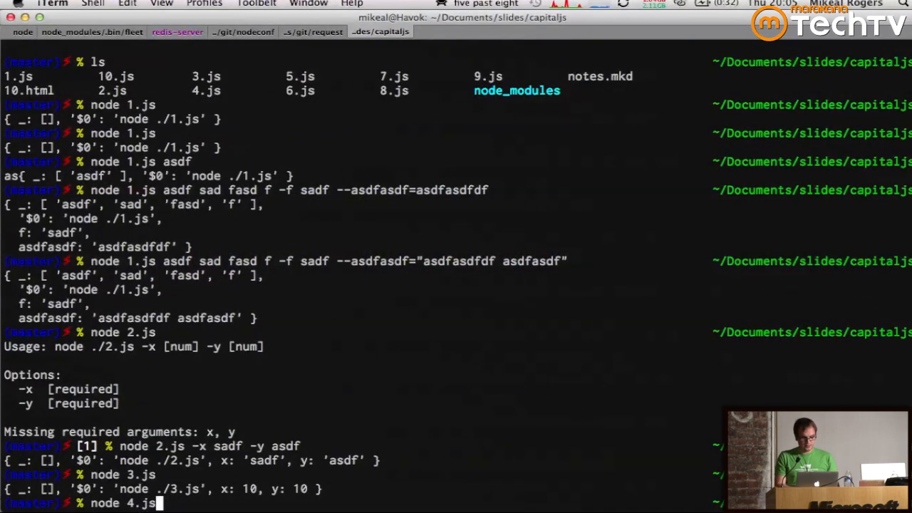
key(Return)
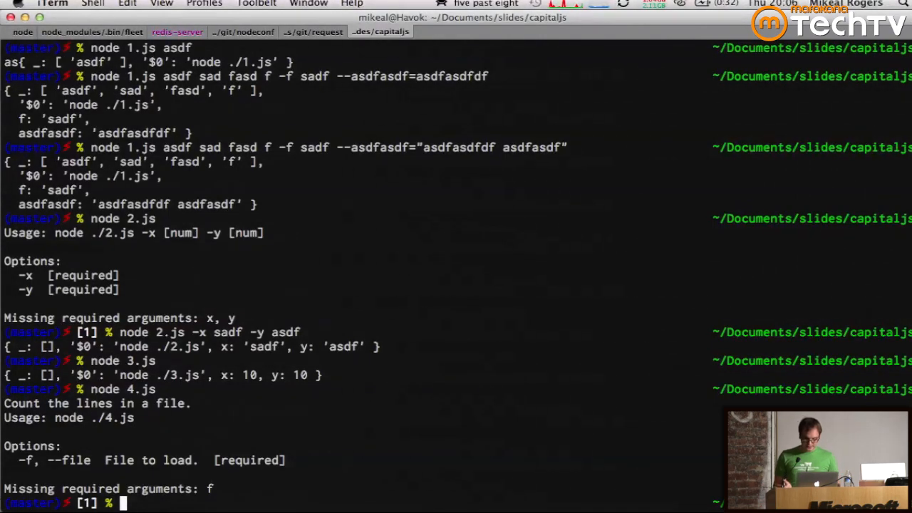
text(node 4.js -)
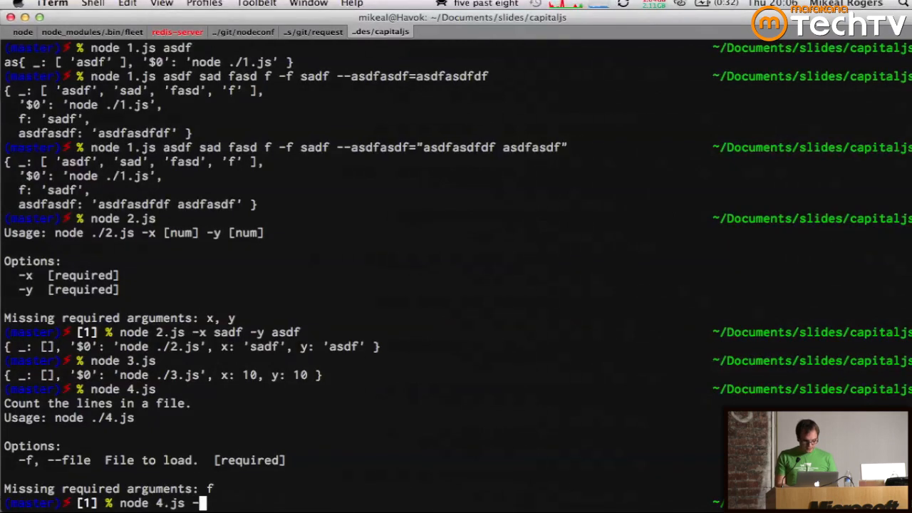
text(-file=)
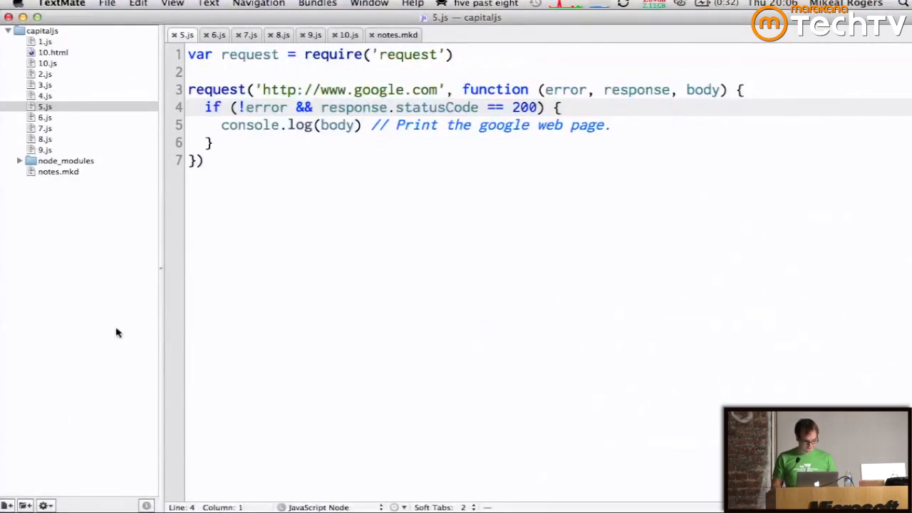
- Show the request section of notes.mkd, then return to the 5.js google fetch example
key(cmd+tab)
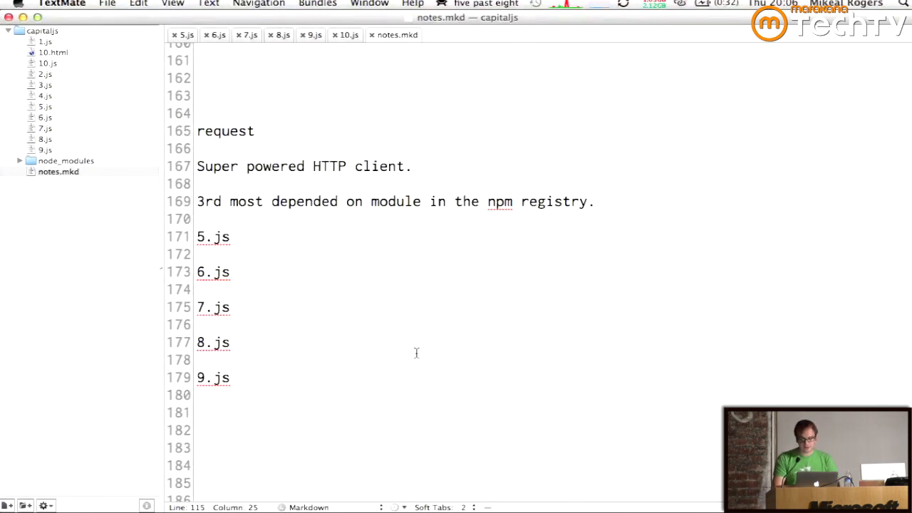
click(185, 35)
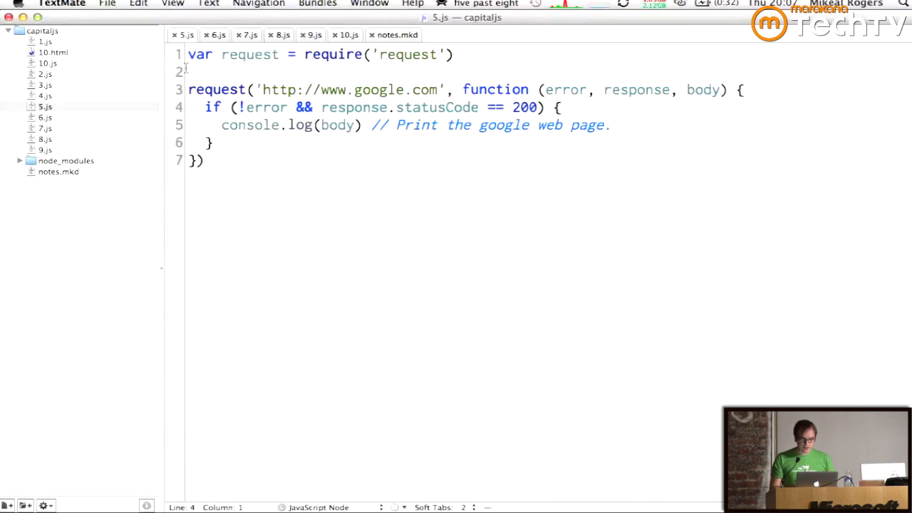
mouse_move(482, 174)
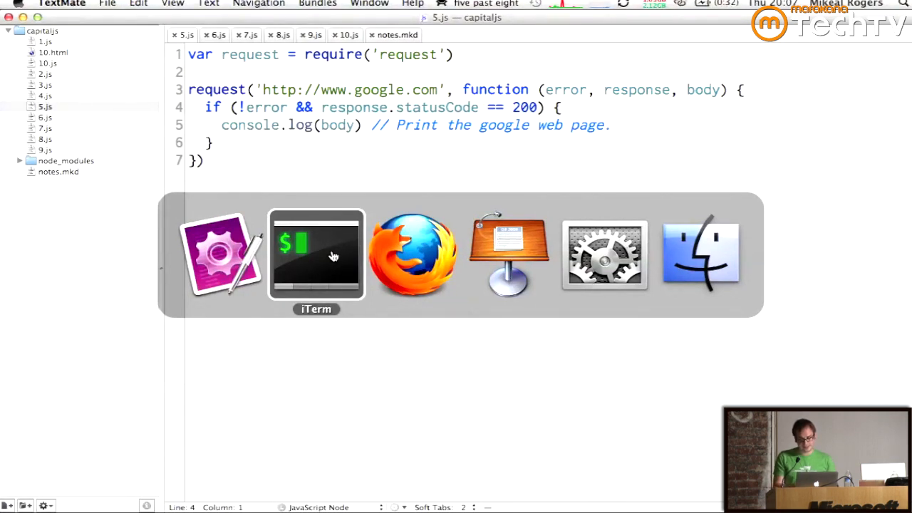
- Run node 5.js in iTerm to dump Google's HTML, then return to the editor for 6.js
click(316, 254)
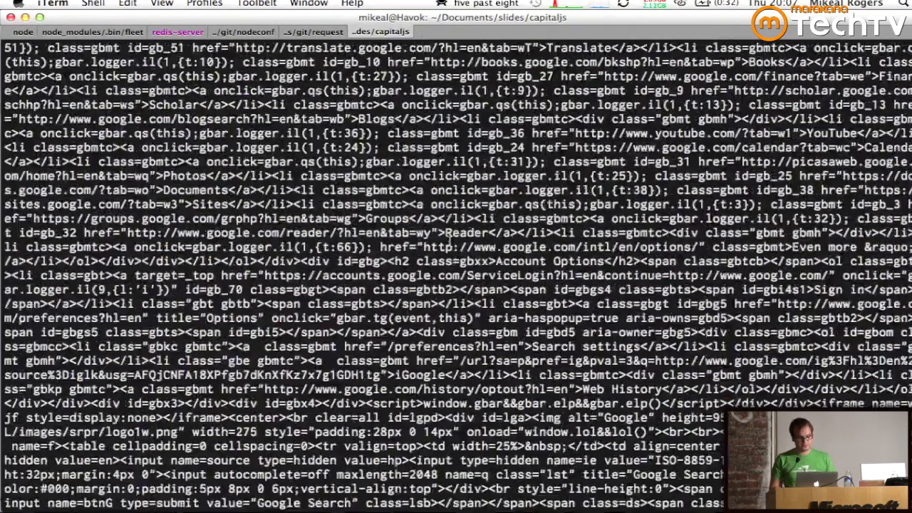
key(cmd+tab)
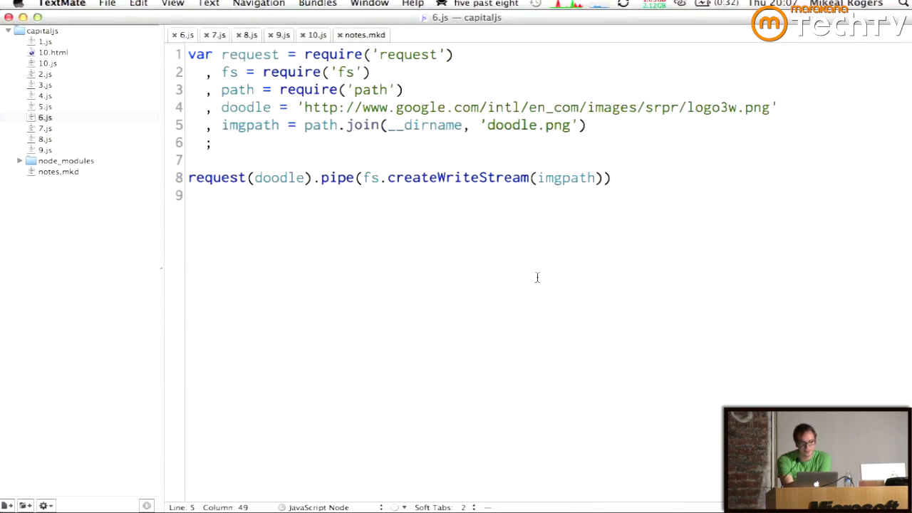
- Point out the doodle variable in the 6.js pipe call
double_click(278, 177)
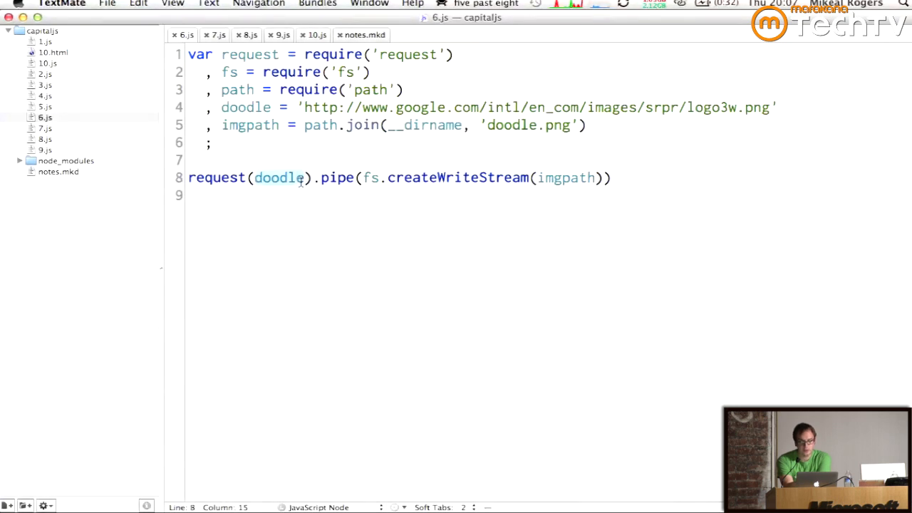
click(353, 177)
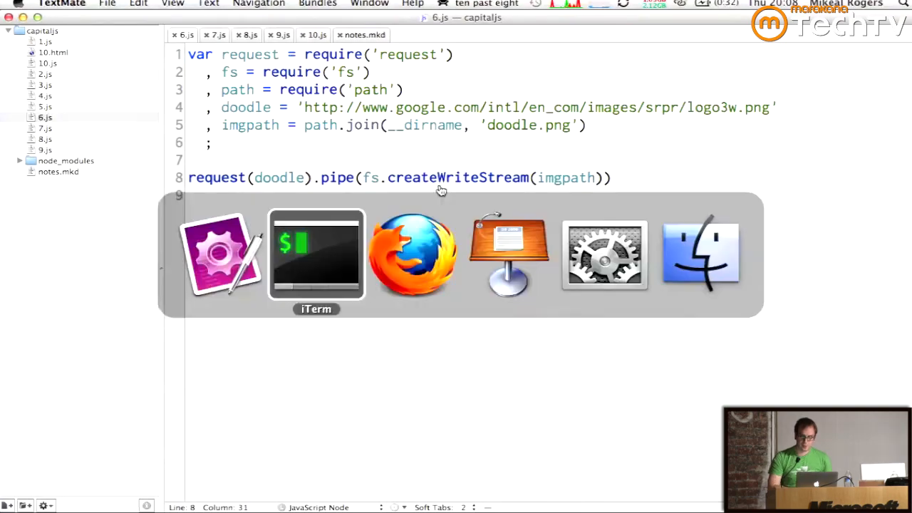
- Run node 6.js in iTerm, list the folder showing doodle.png, and open the image
click(317, 253)
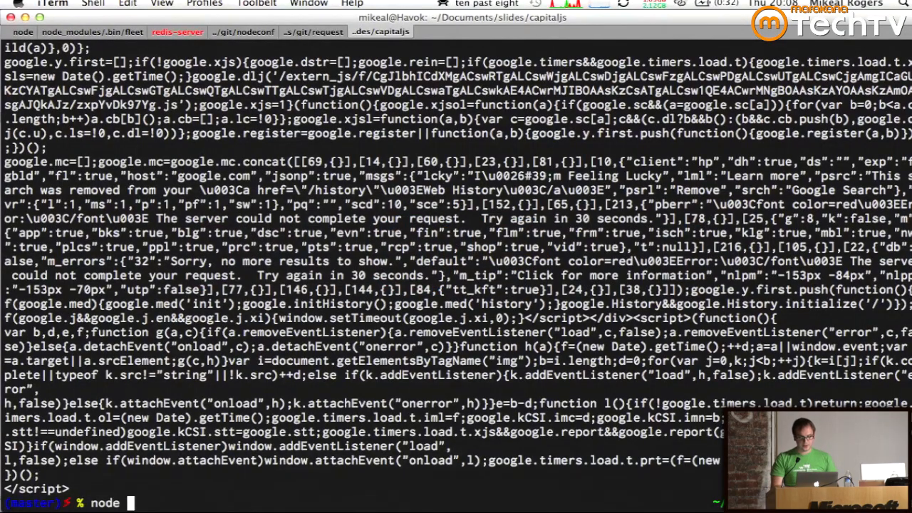
text(6.js)
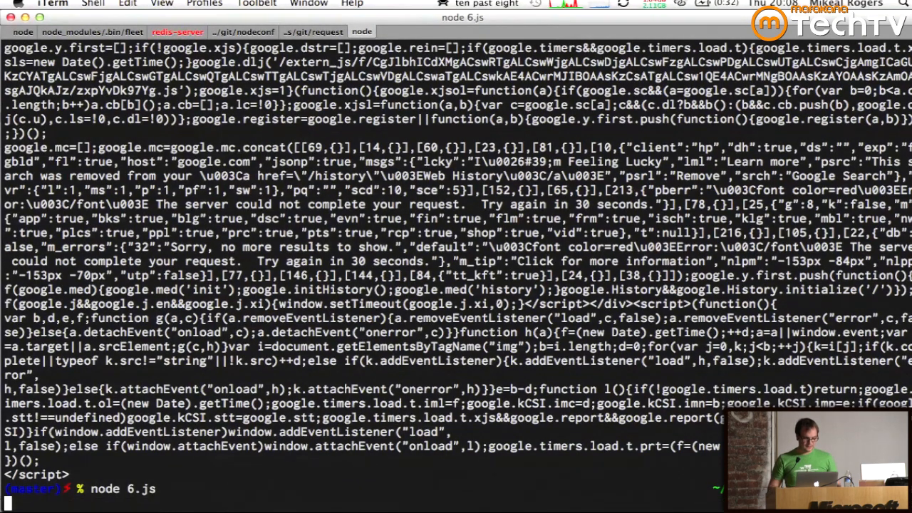
text(ls)
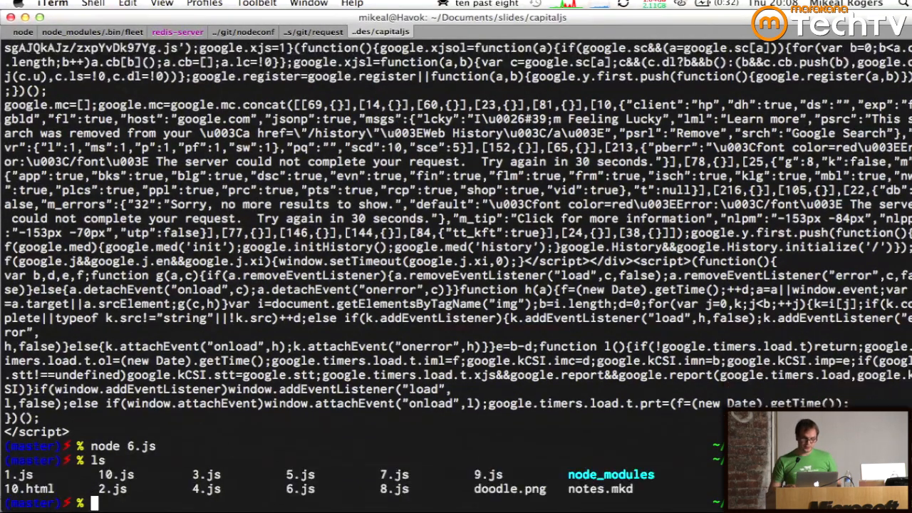
text(open doodle.png)
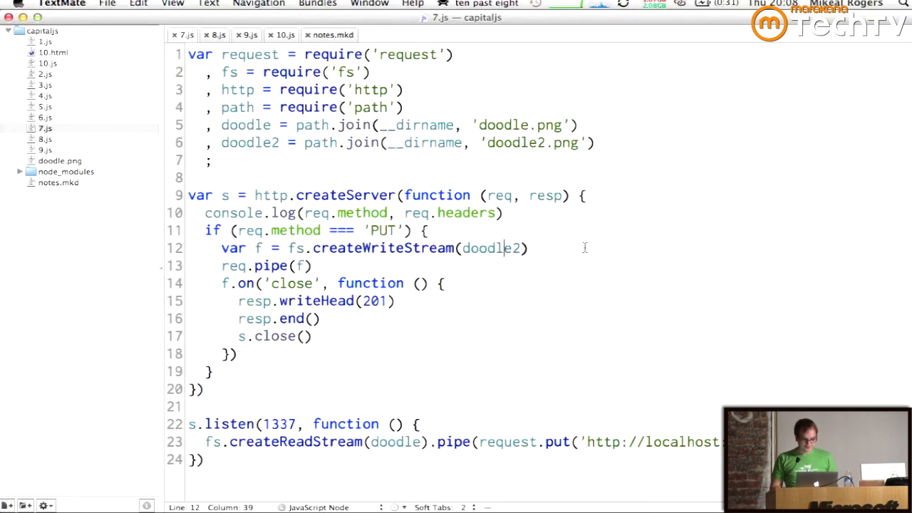
mouse_move(587, 282)
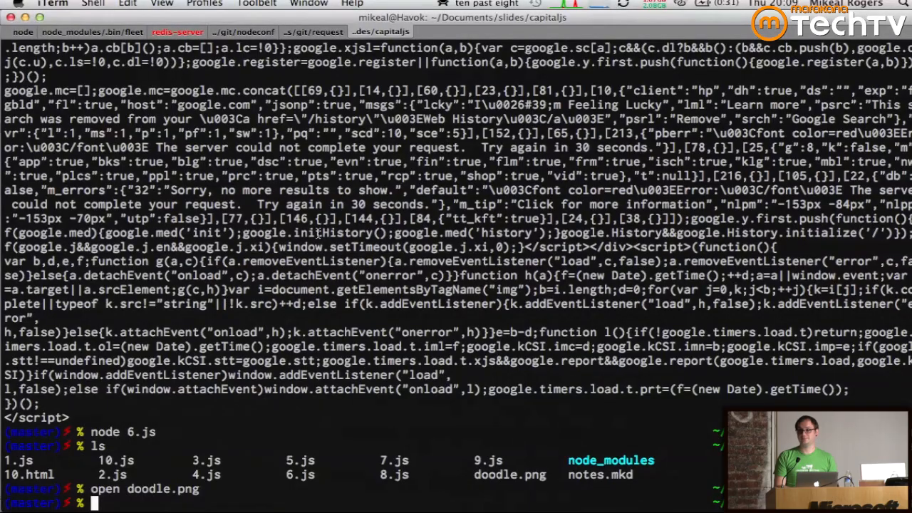
- Run node 7.js in iTerm to start the PUT server that writes doodle2.png
text(node 7)
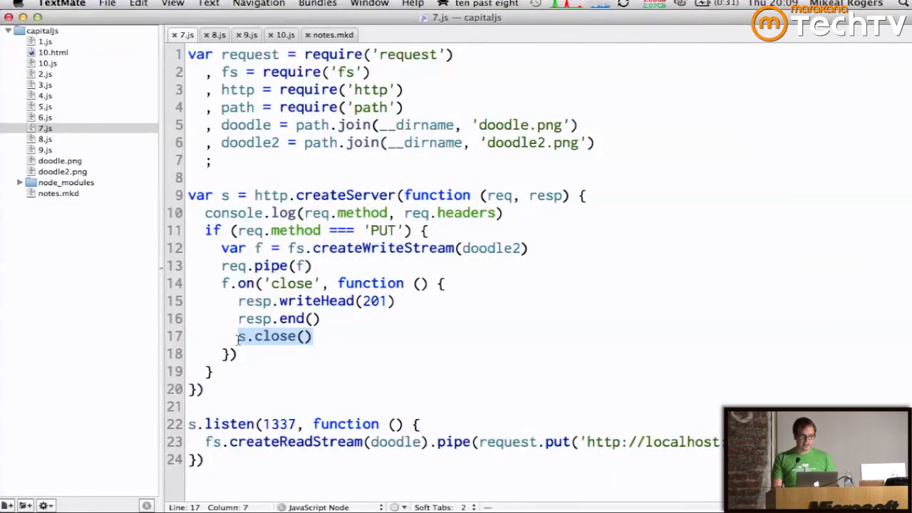
- Close the 7.js tab so 8.js, the doodle3.png PUT script, comes forward
click(235, 282)
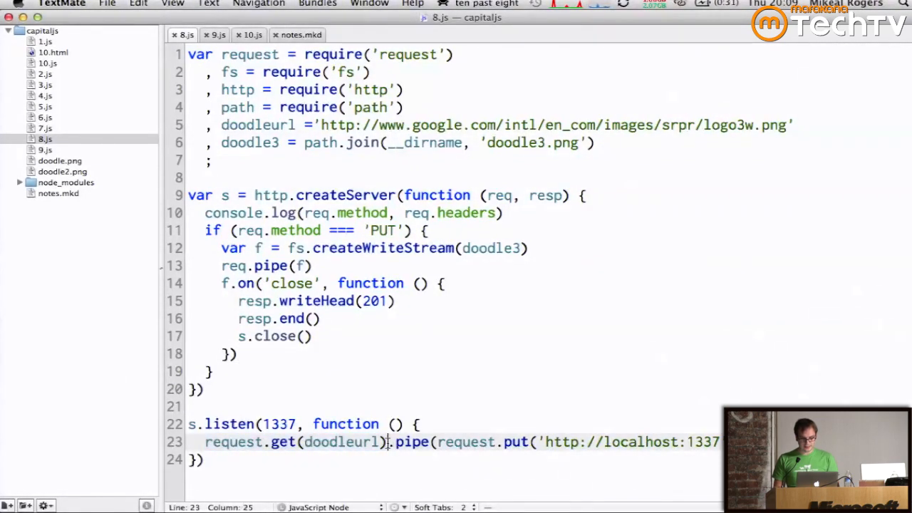
- Highlight the line 23 request pipe where the download feeds the upload, then switch to iTerm
click(189, 442)
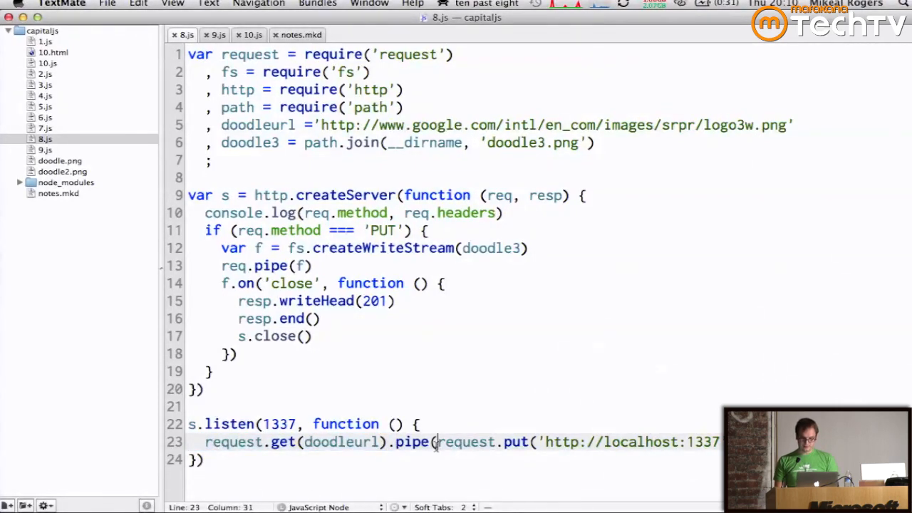
drag(438, 442, 720, 441)
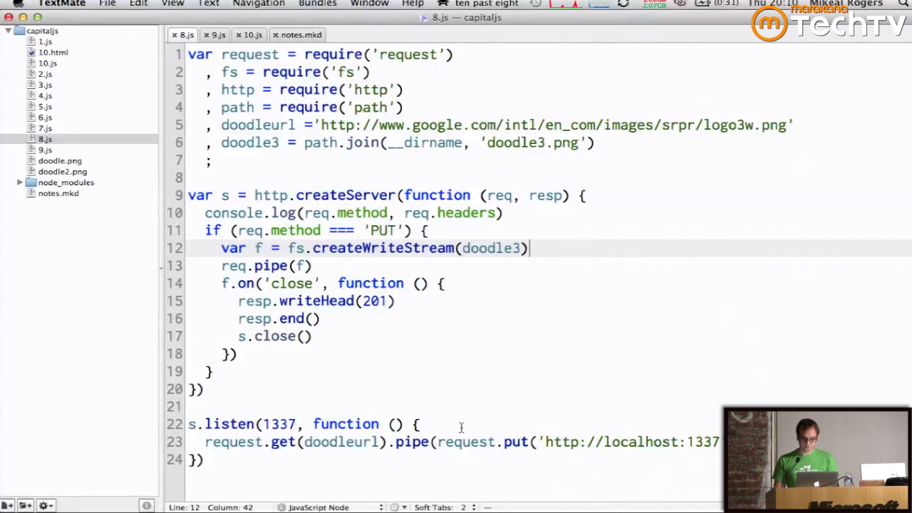
click(435, 442)
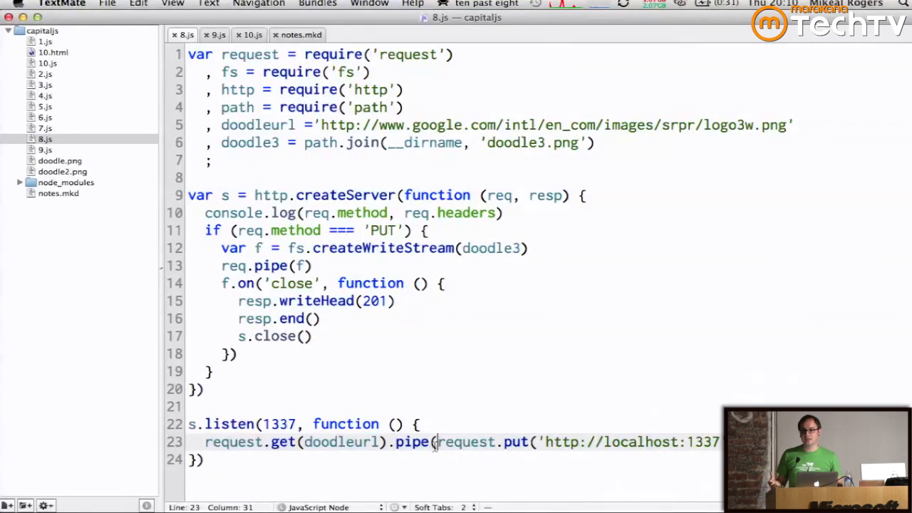
key(cmd+tab)
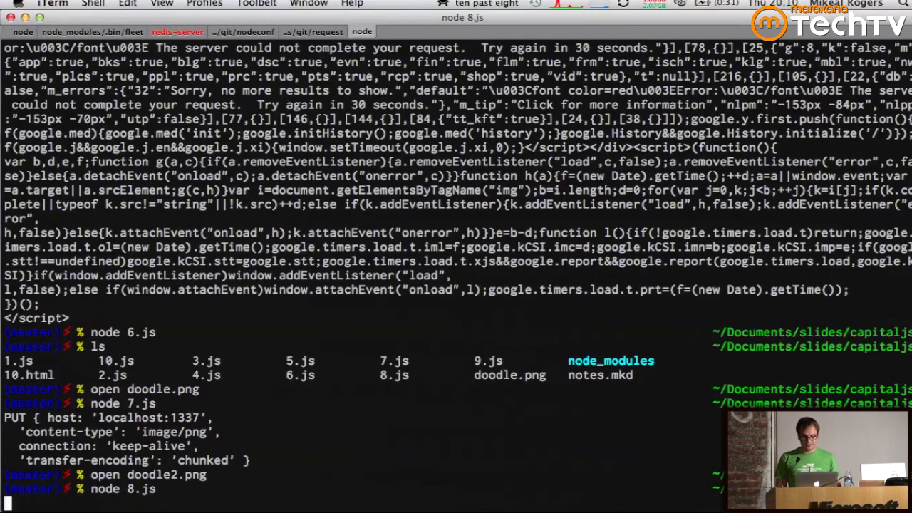
- Run node 8.js so the Google logo arrives as a PUT upload saved as doodle3.png
key(Return)
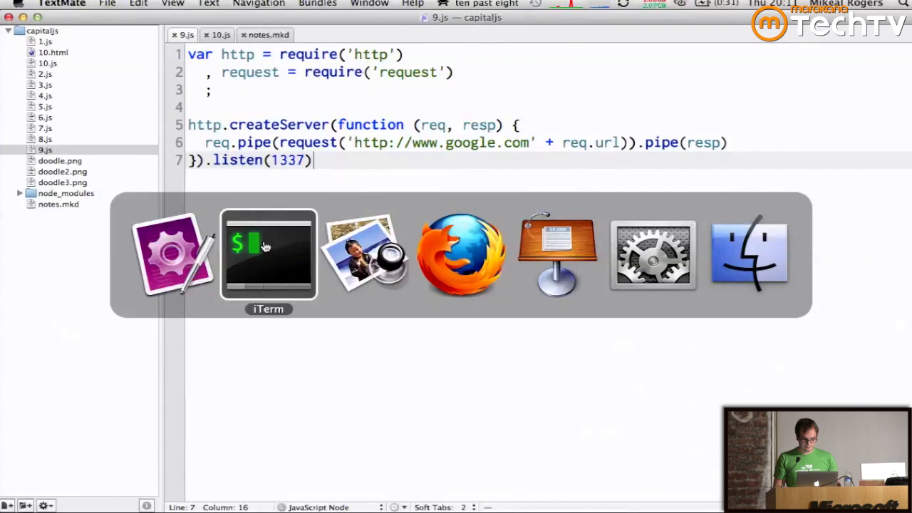
- Reload localhost:1337 in Firefox to show Google's homepage served through the 9.js proxy
click(460, 255)
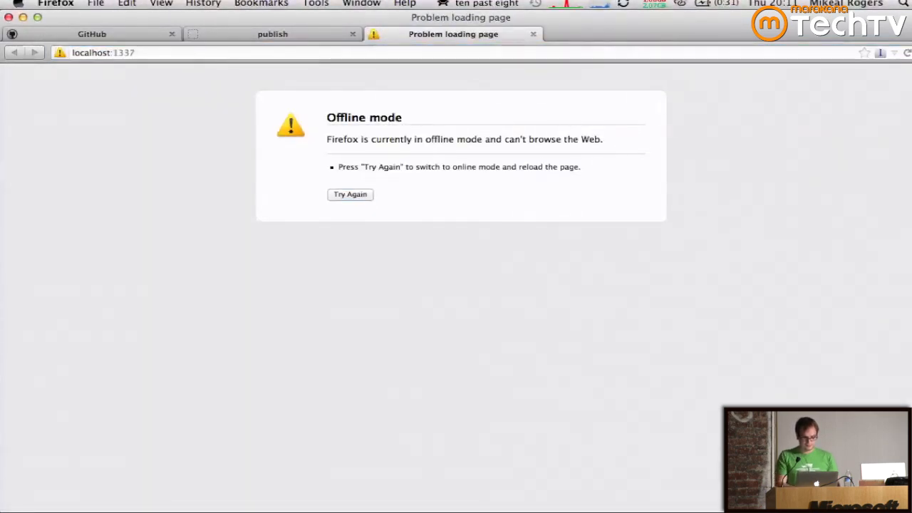
click(351, 194)
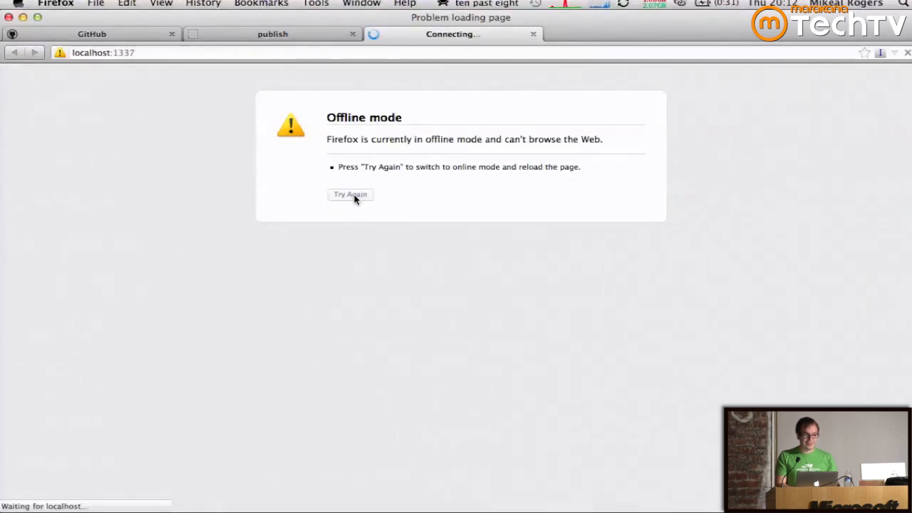
mouse_move(545, 211)
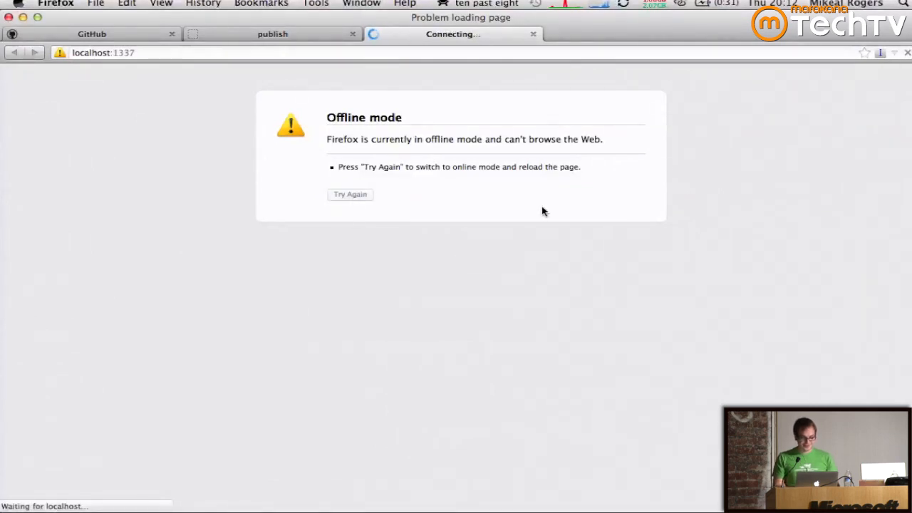
click(351, 193)
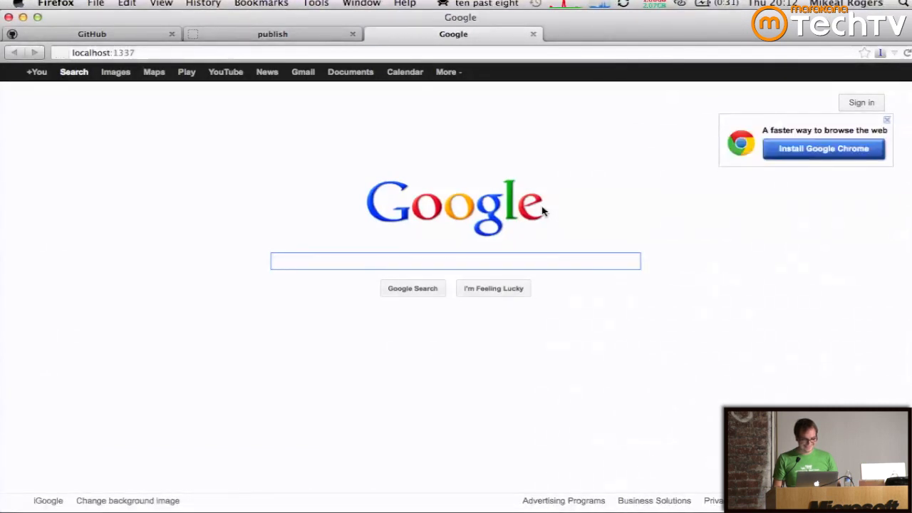
click(456, 261)
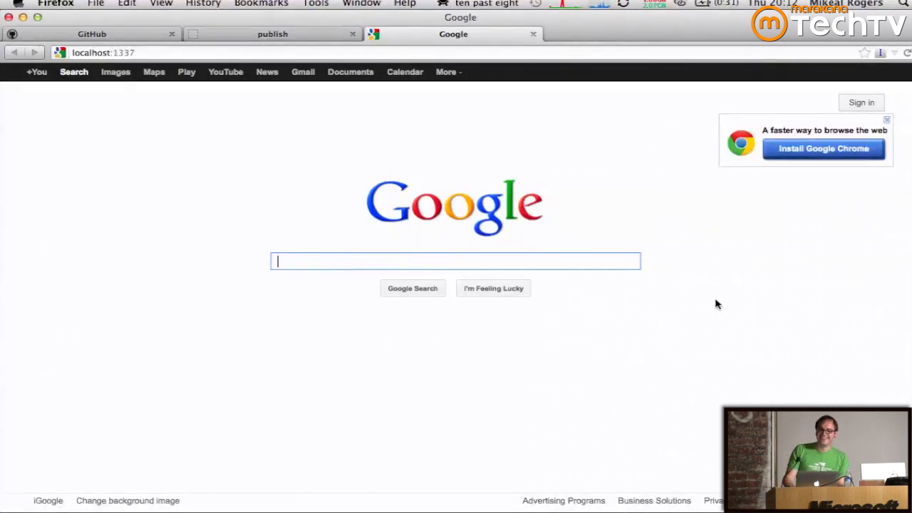
mouse_move(698, 344)
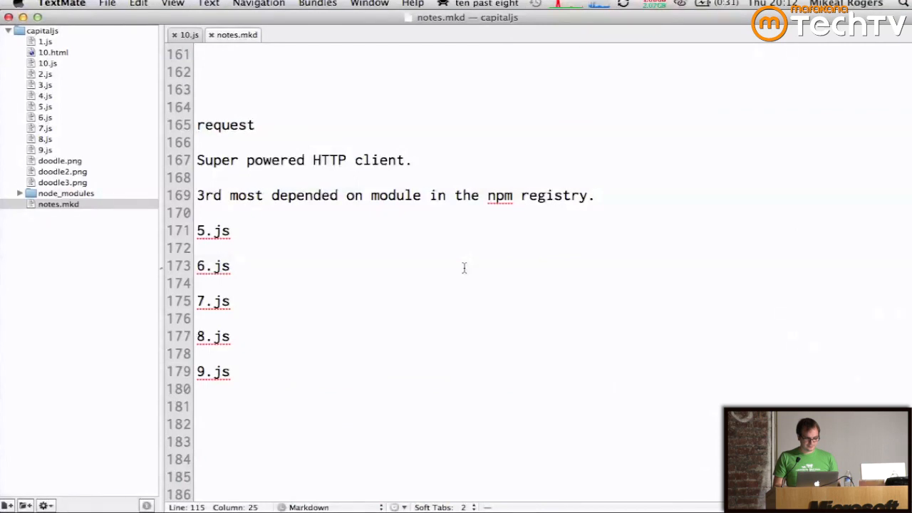
- Stop the 9.js server and scroll notes.mkd down to the socket.io section on 10.js and 10.html
scroll(down, 3)
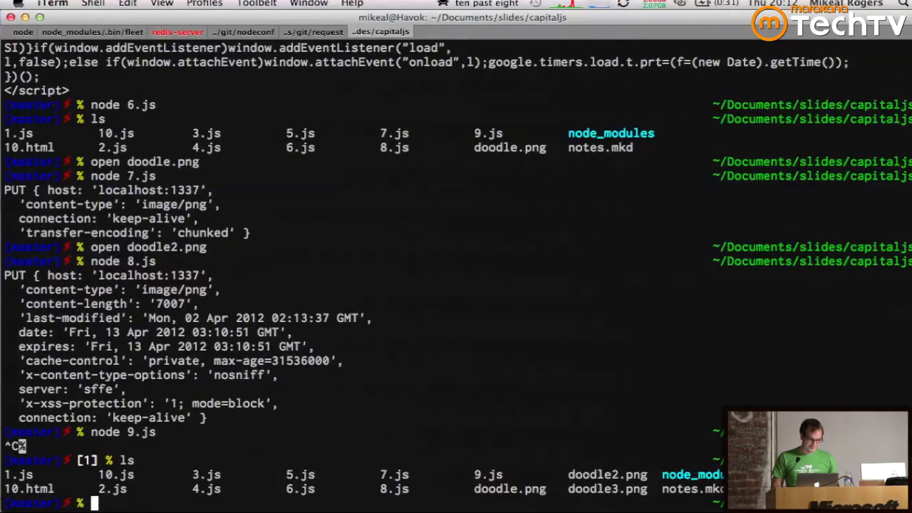
text(n)
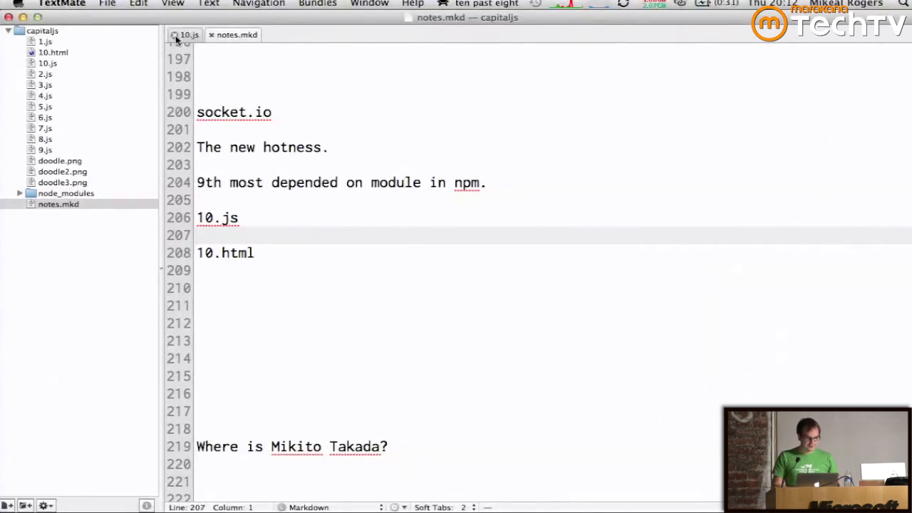
- Show 10.js: the line serving 10.html, then the socket and stdin handlers emitting data
click(187, 35)
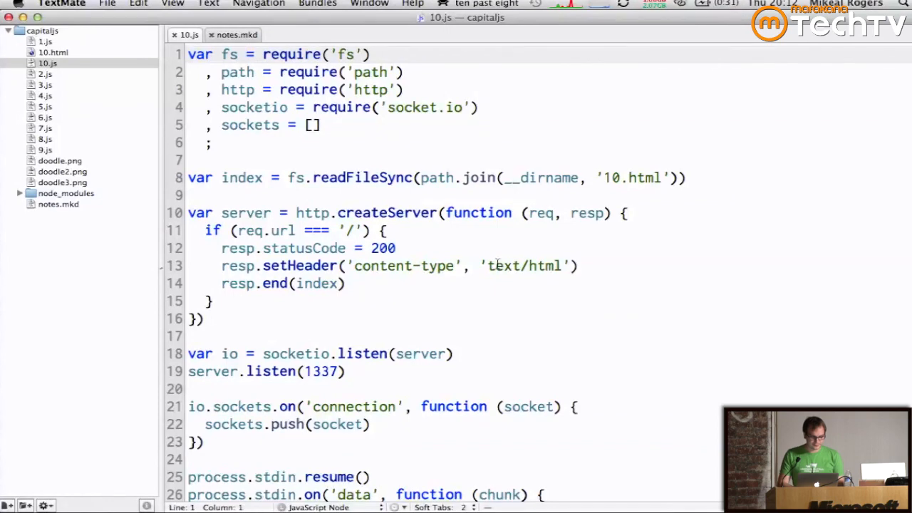
click(53, 52)
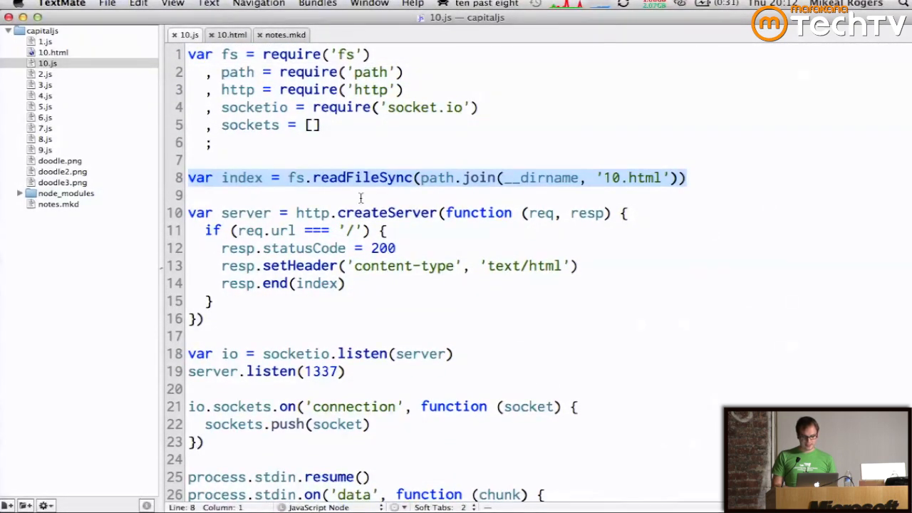
scroll(down, 3)
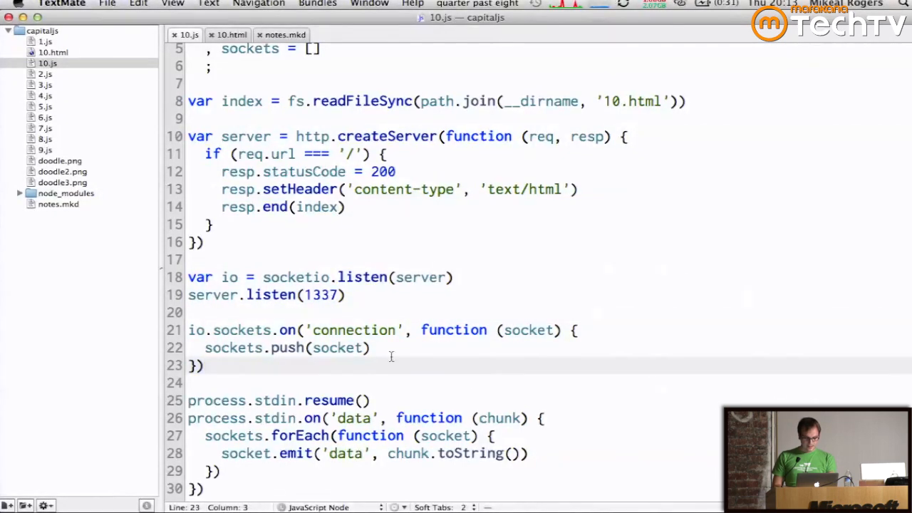
mouse_move(391, 376)
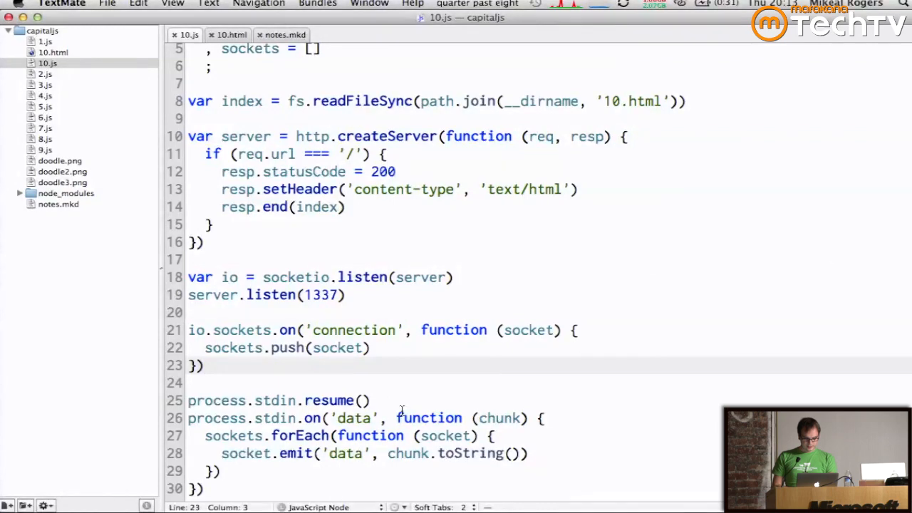
drag(188, 399, 203, 491)
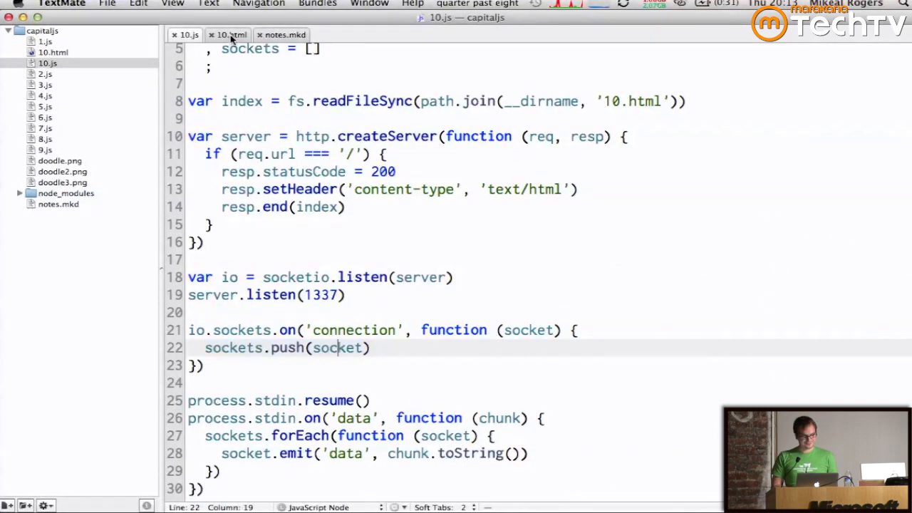
- Show 10.html's script appending socket data to the div, then head off to run node 10.js
click(231, 34)
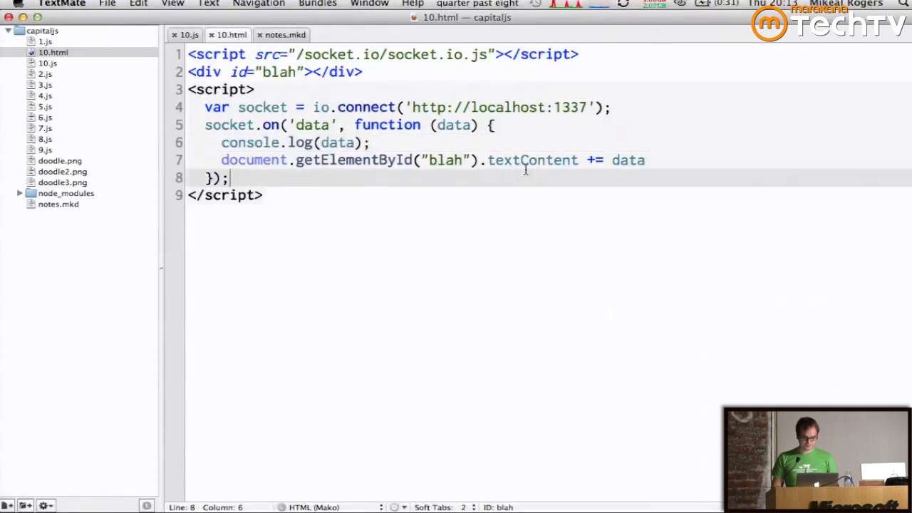
triple_click(416, 160)
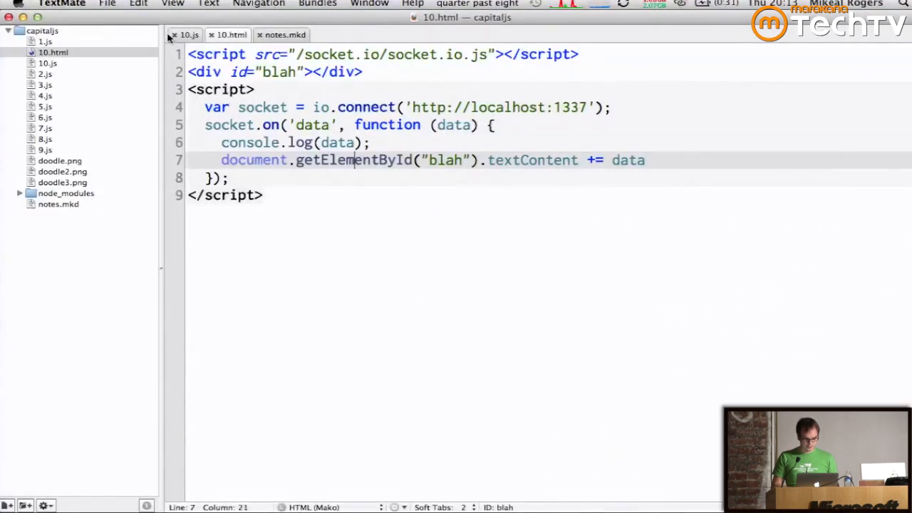
click(188, 34)
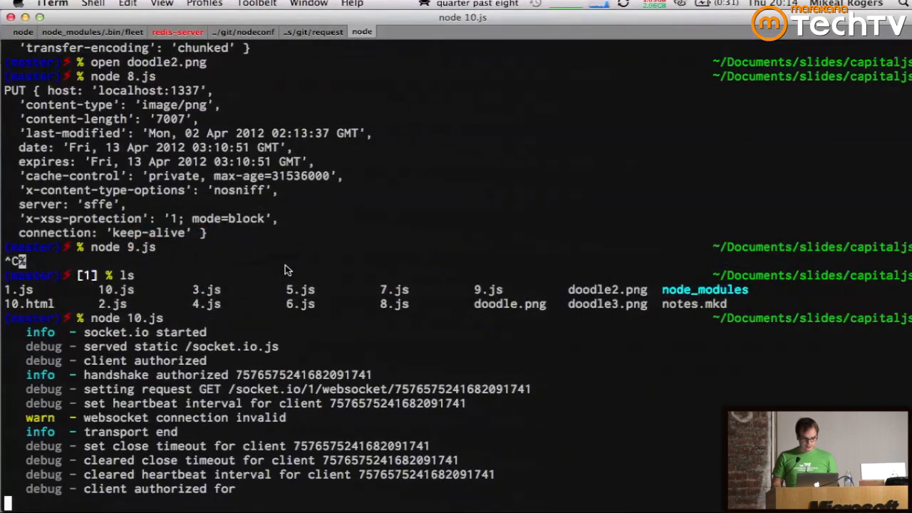
- Feed 'asdfasdfasdf' into the running node 10.js process and switch to Firefox on localhost:1337
text(asdfasdfasdf)
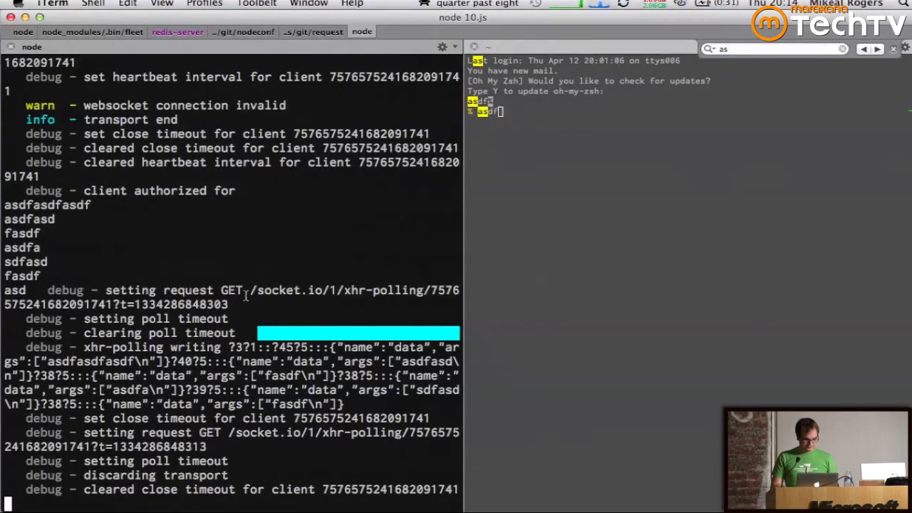
key(Cmd+Tab)
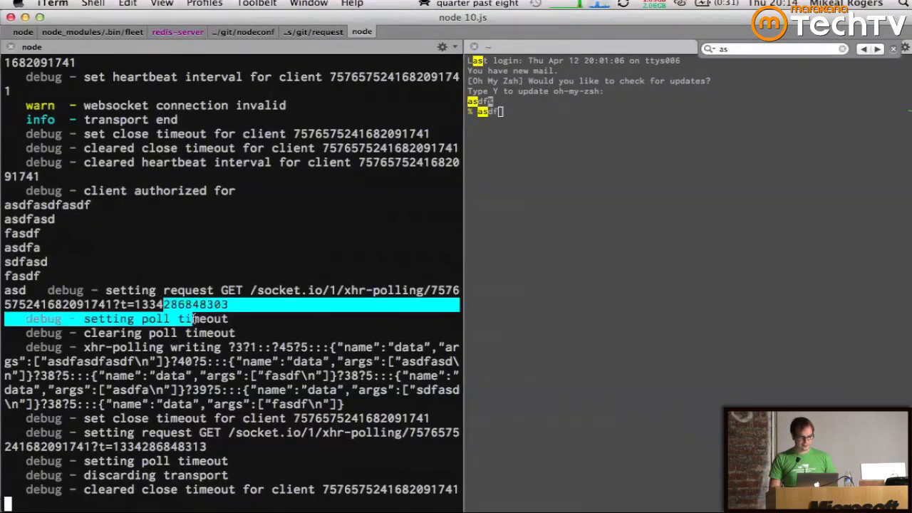
click(365, 254)
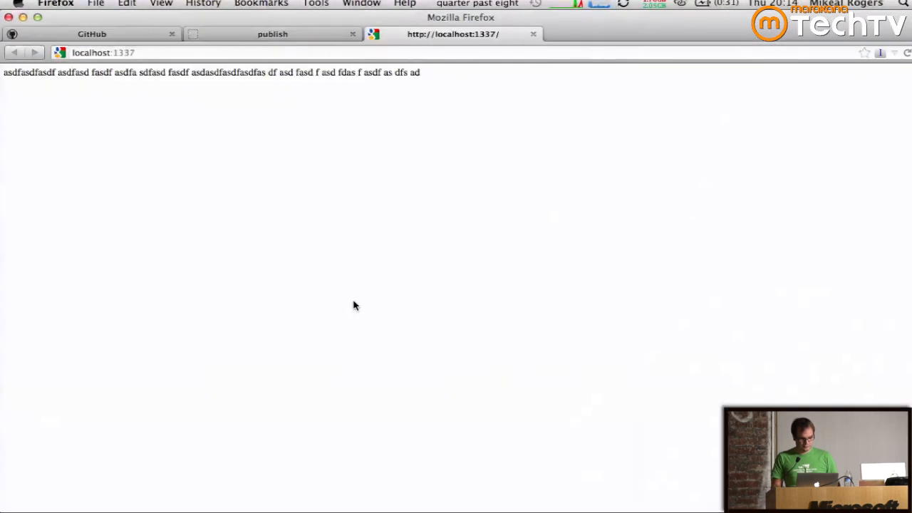
- Return to the localhost:1337 tab and stream more gibberish text into it live from the 10.js terminal
click(272, 35)
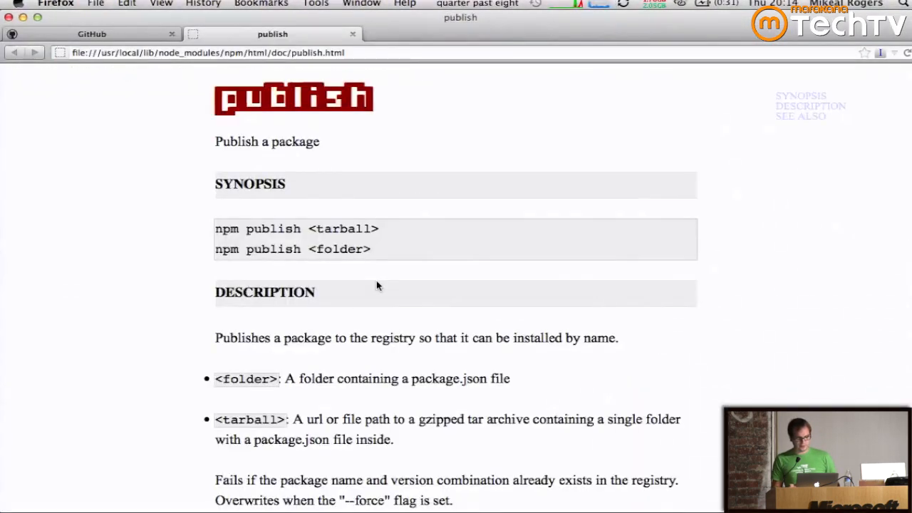
click(92, 34)
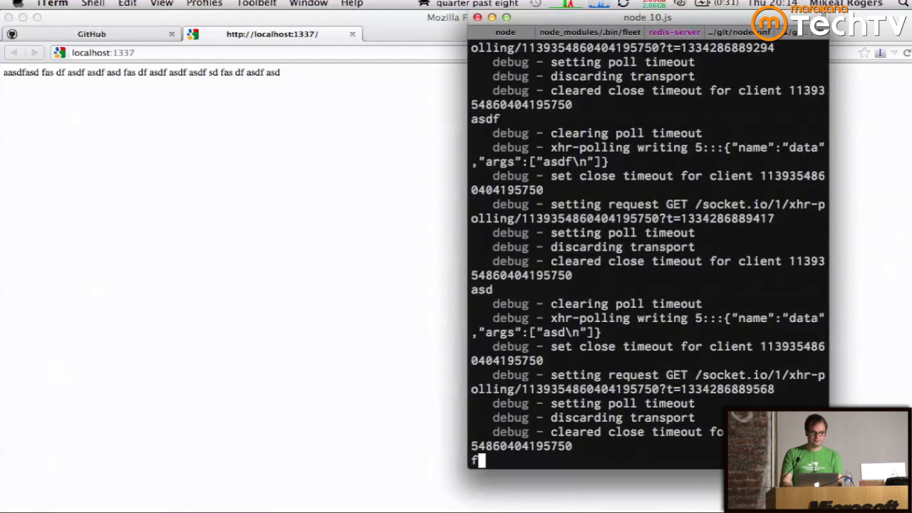
text(fa sdf asdf asdf asdf asd fasdf asd fas df asdf)
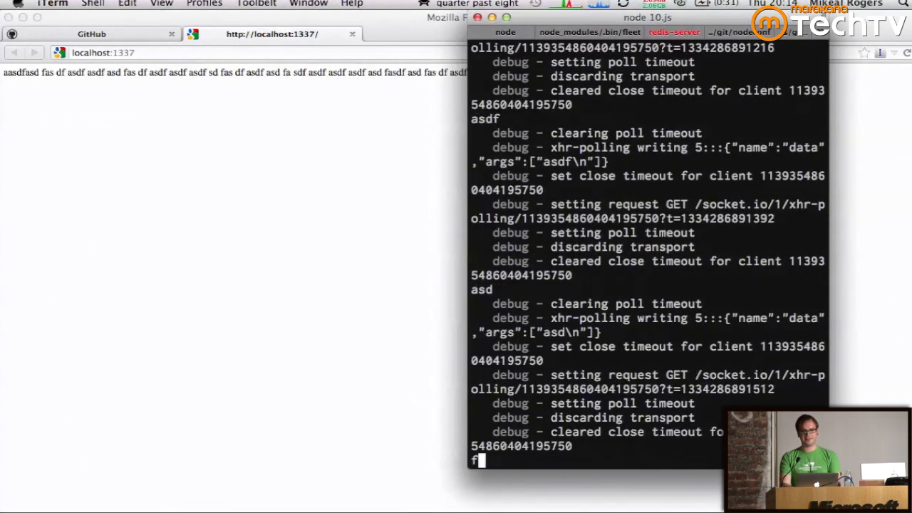
text(df)
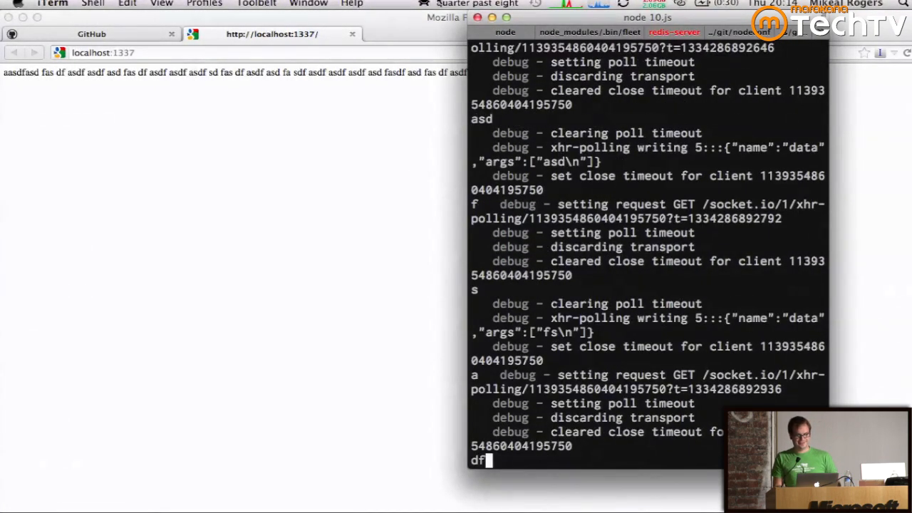